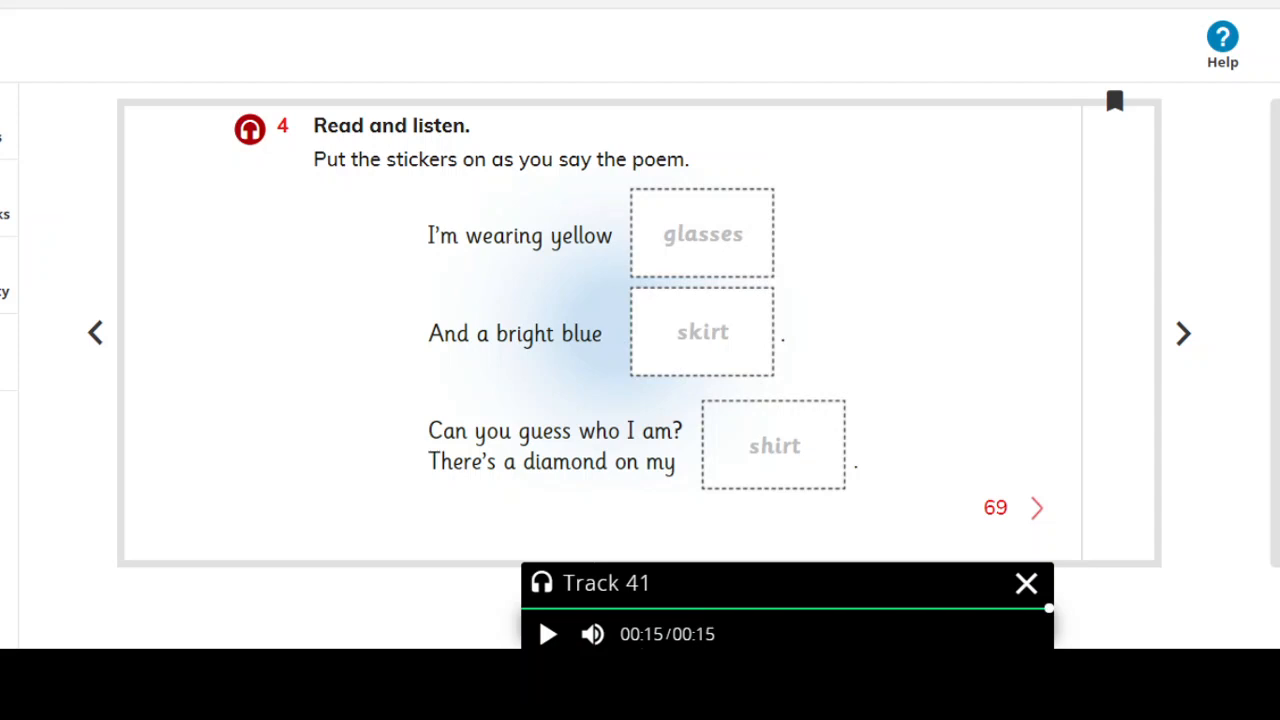
Replay the Track 41 poem recording to the end, then dismiss its audio player.
left_click(548, 632)
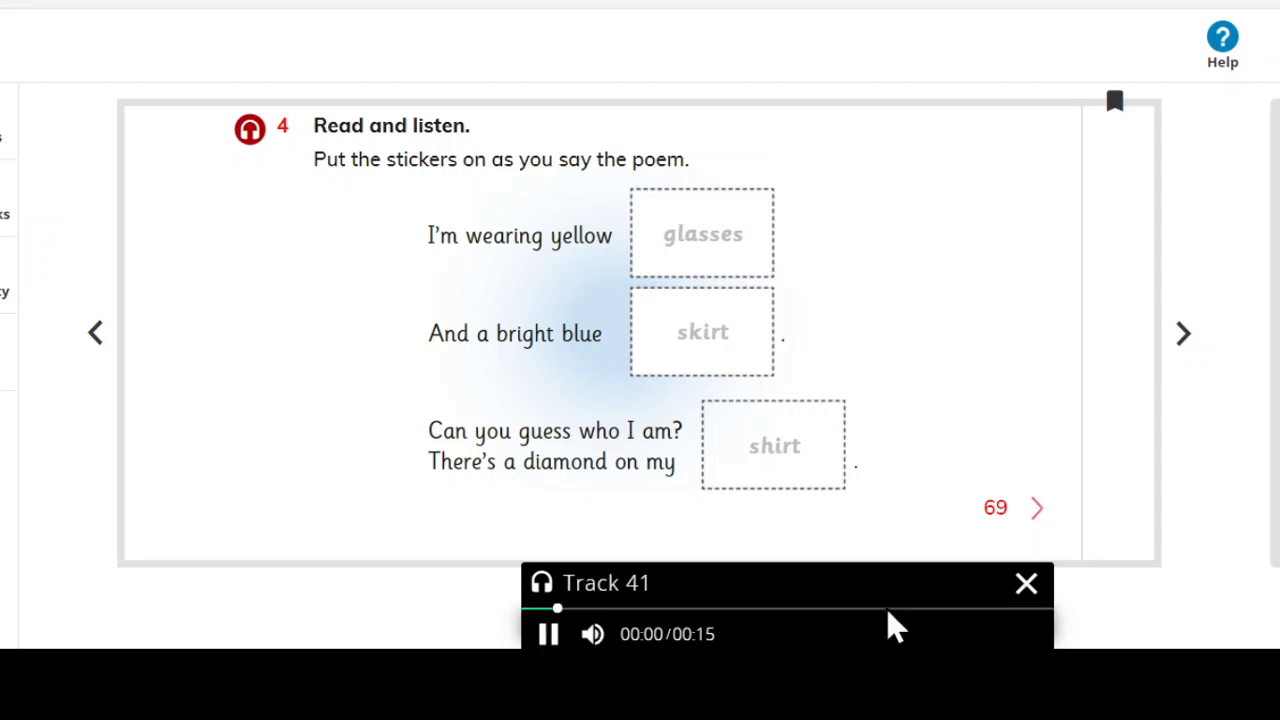
mouse_move(432, 278)
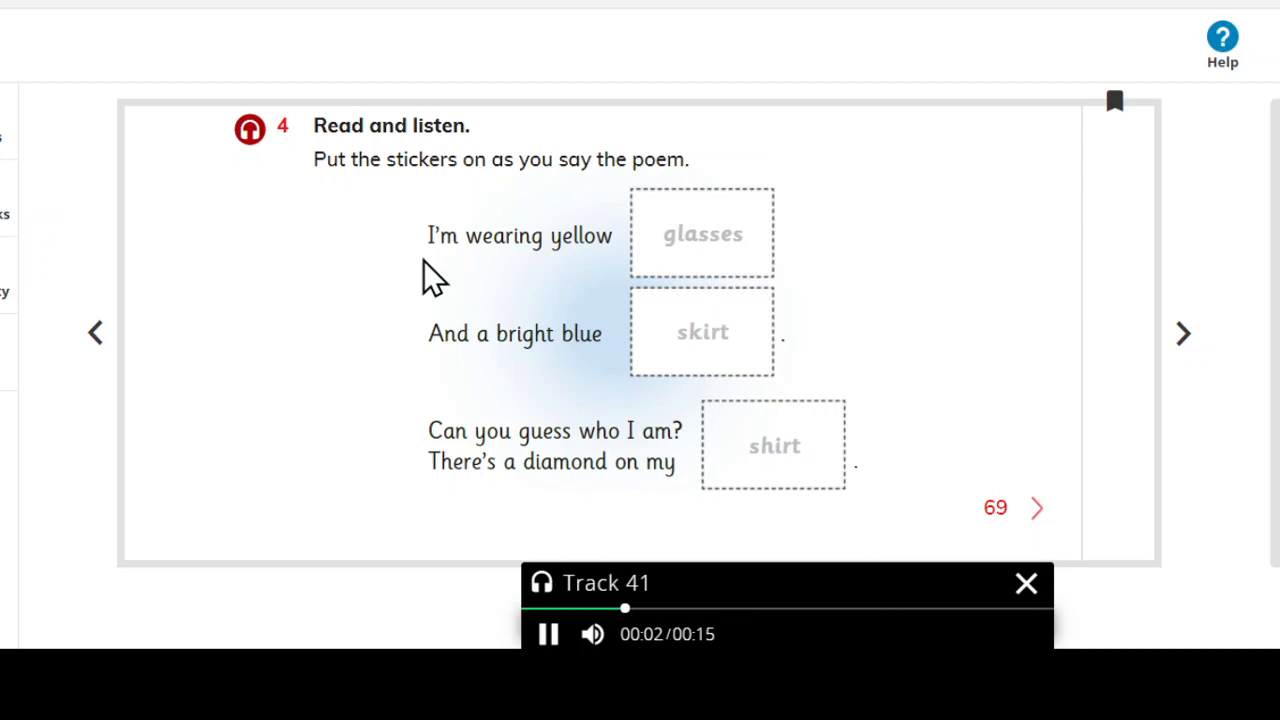
mouse_move(758, 264)
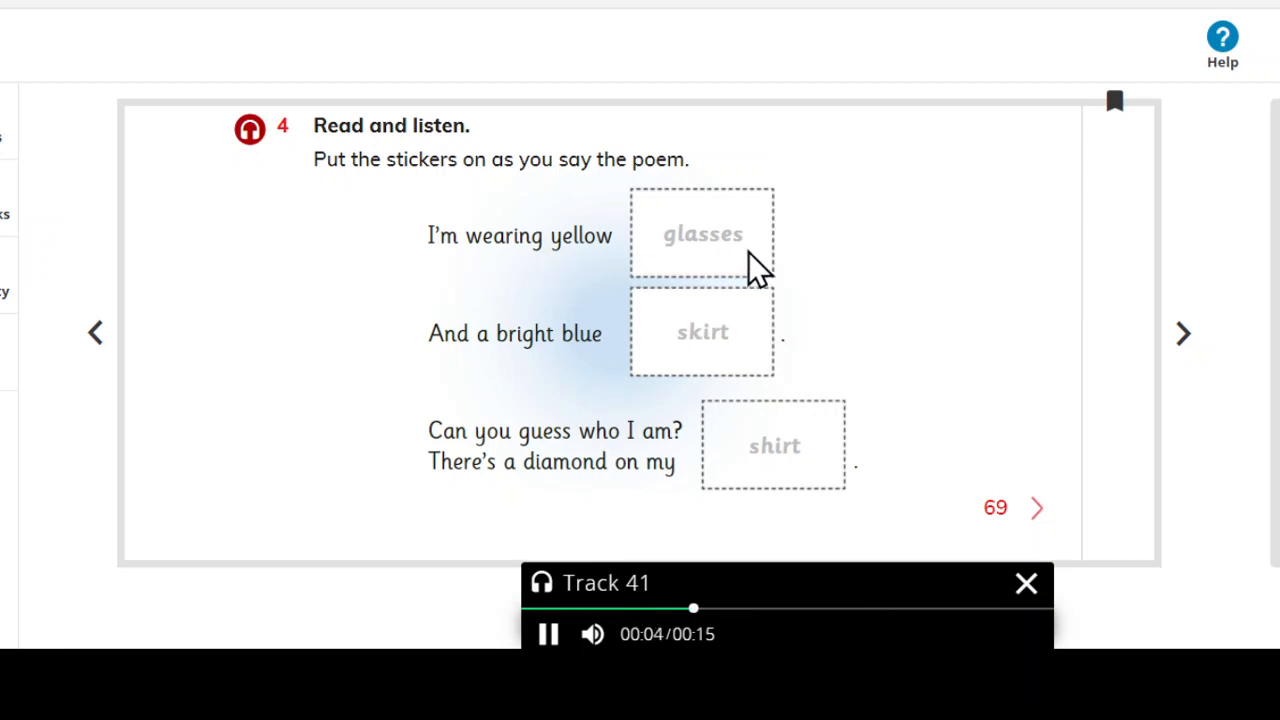
mouse_move(500, 376)
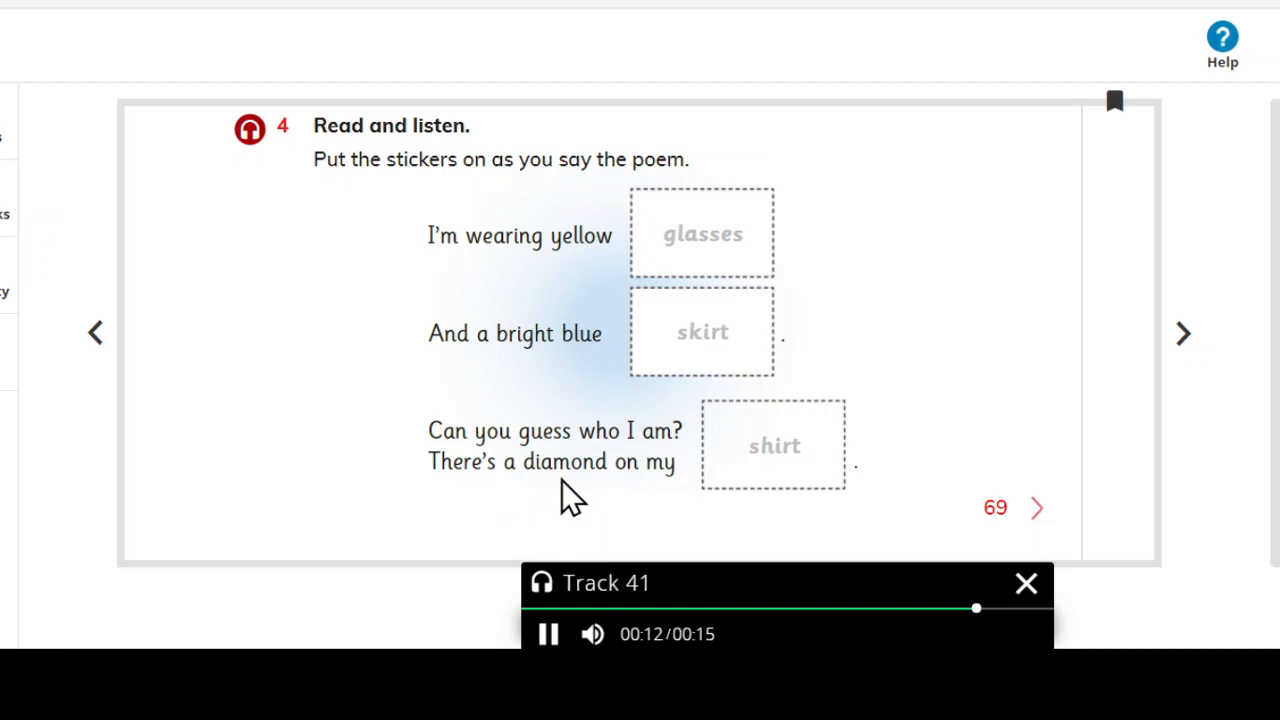
mouse_move(836, 490)
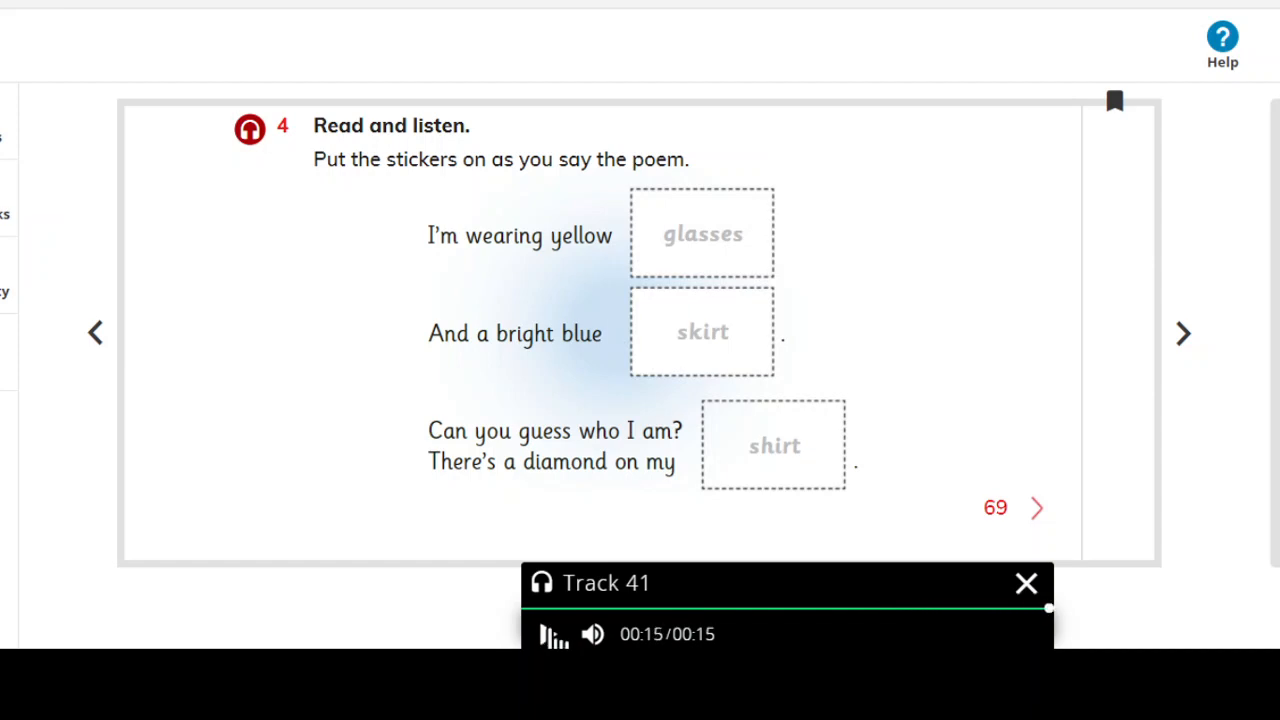
left_click(1024, 584)
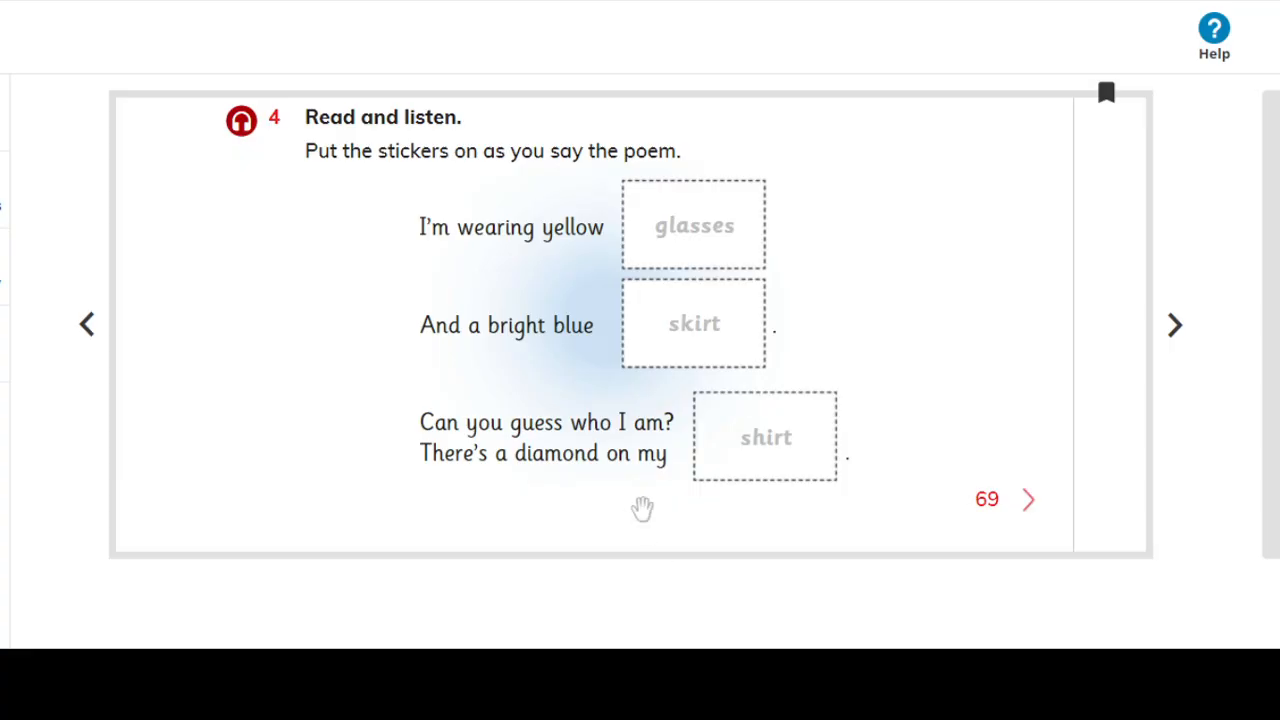
mouse_move(388, 236)
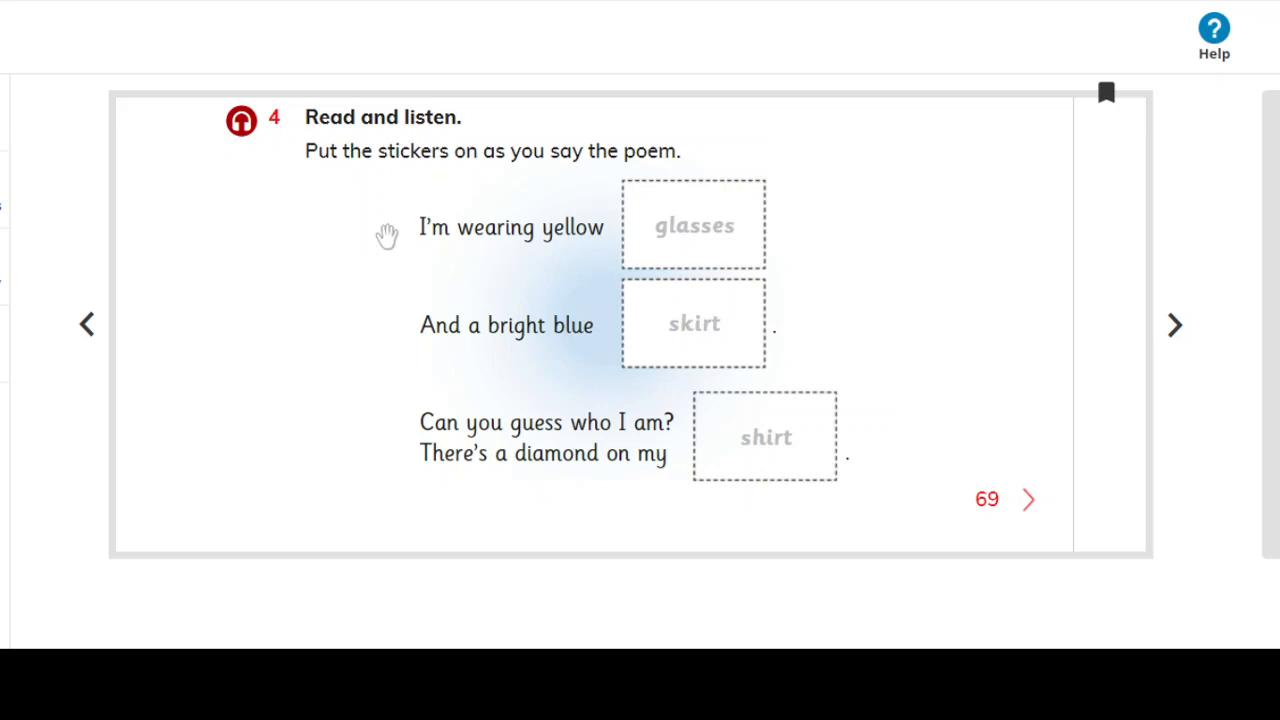
mouse_move(764, 392)
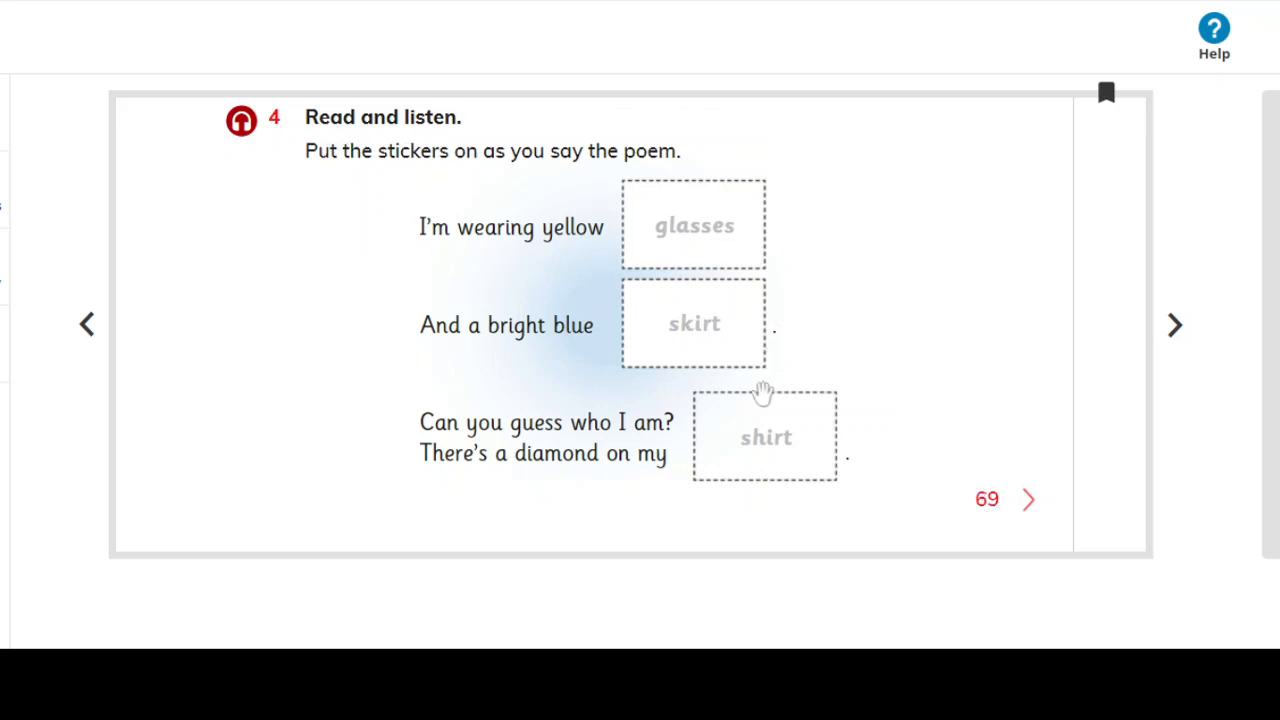
mouse_move(764, 486)
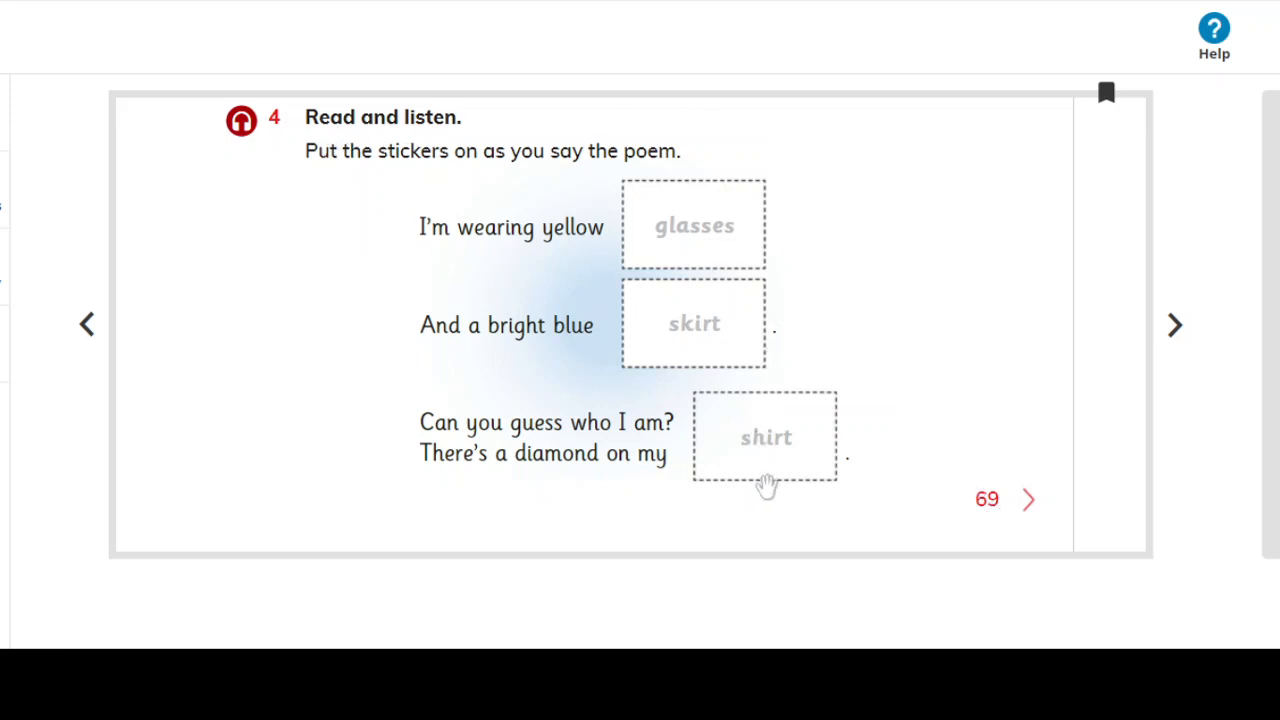
mouse_move(426, 252)
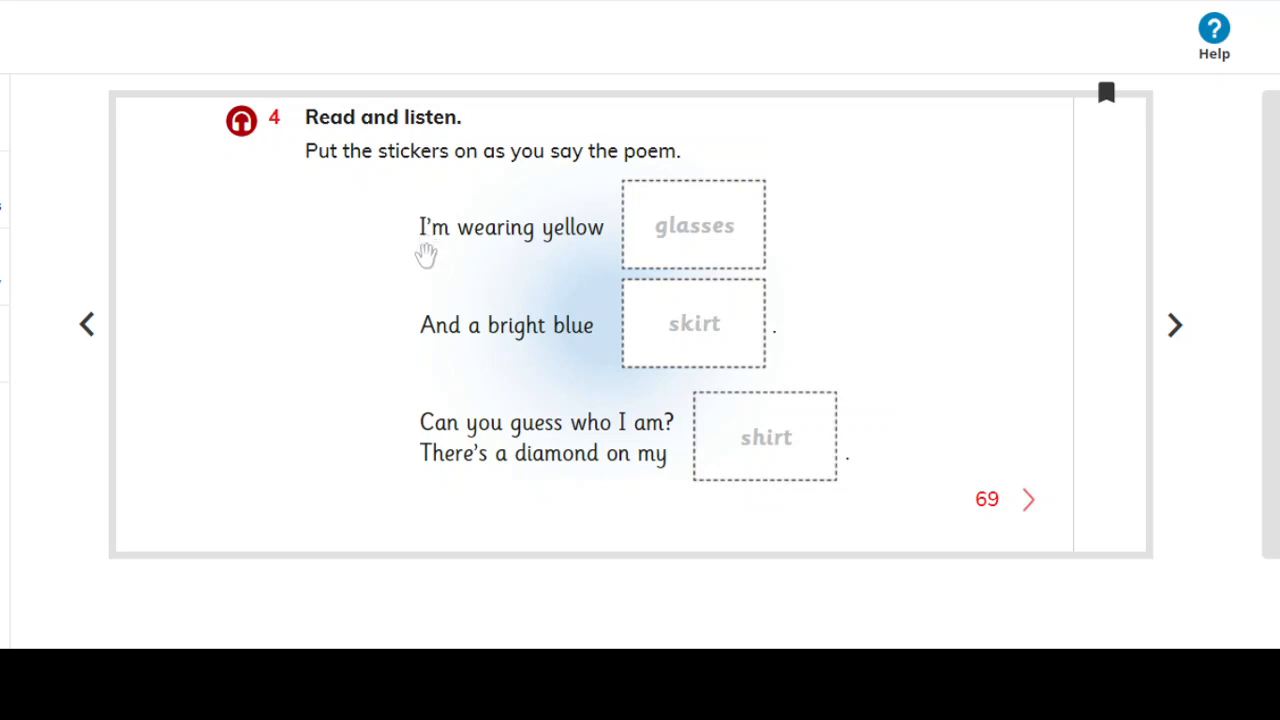
mouse_move(576, 248)
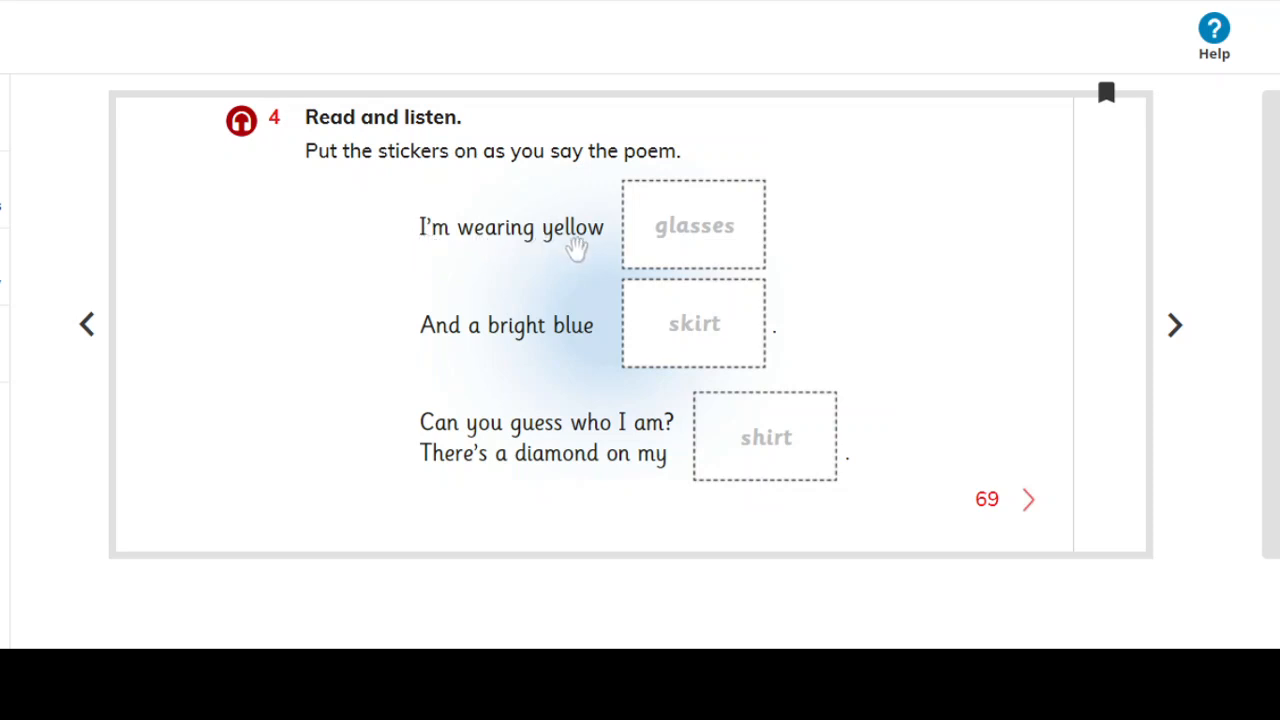
mouse_move(456, 304)
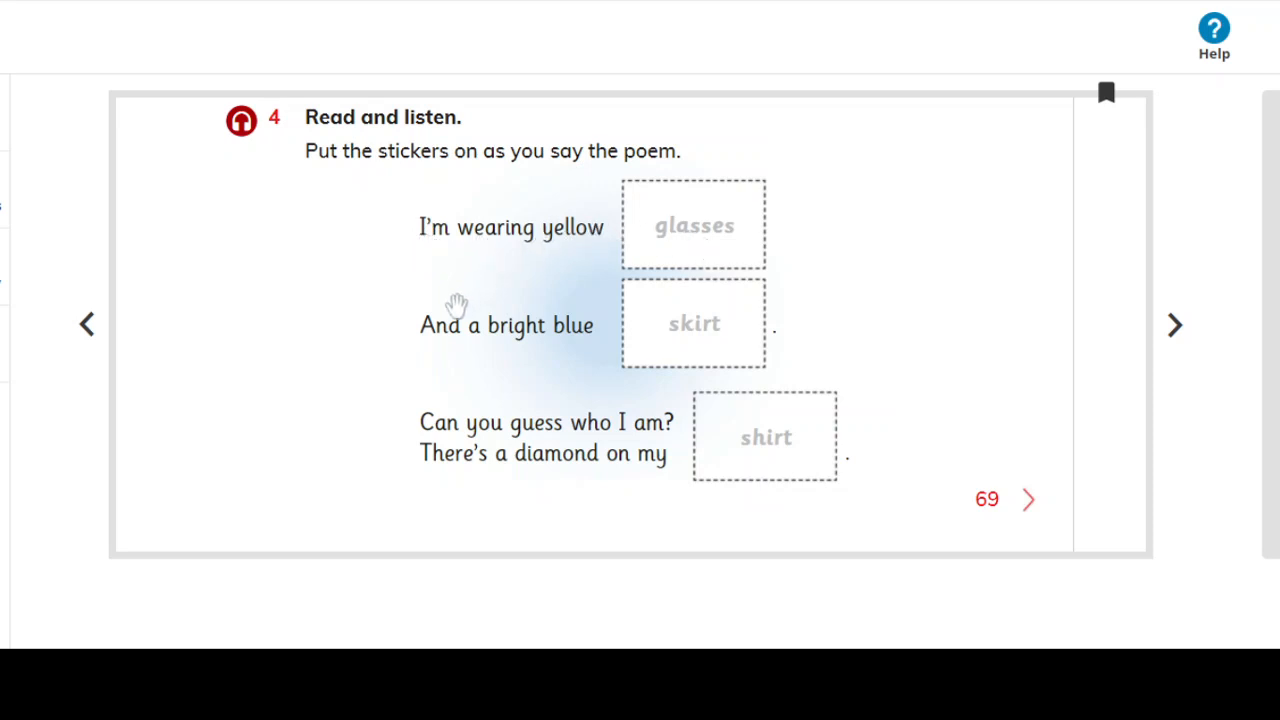
mouse_move(712, 356)
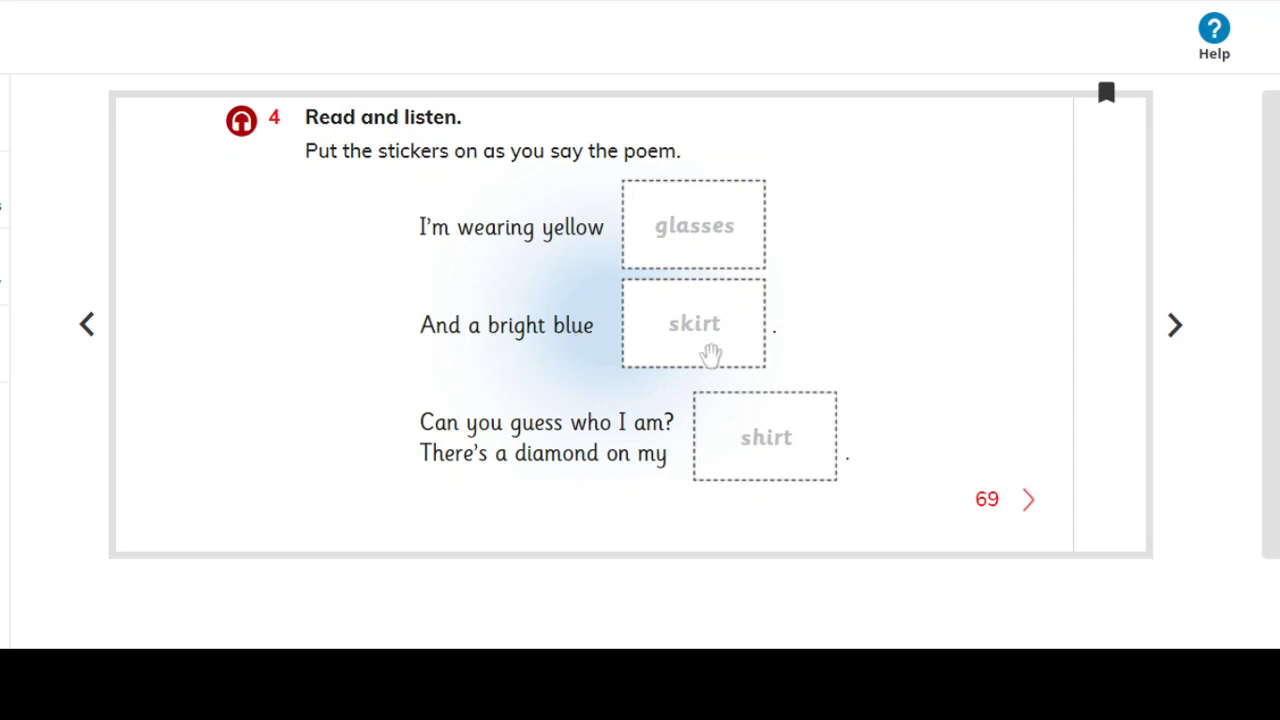
mouse_move(578, 444)
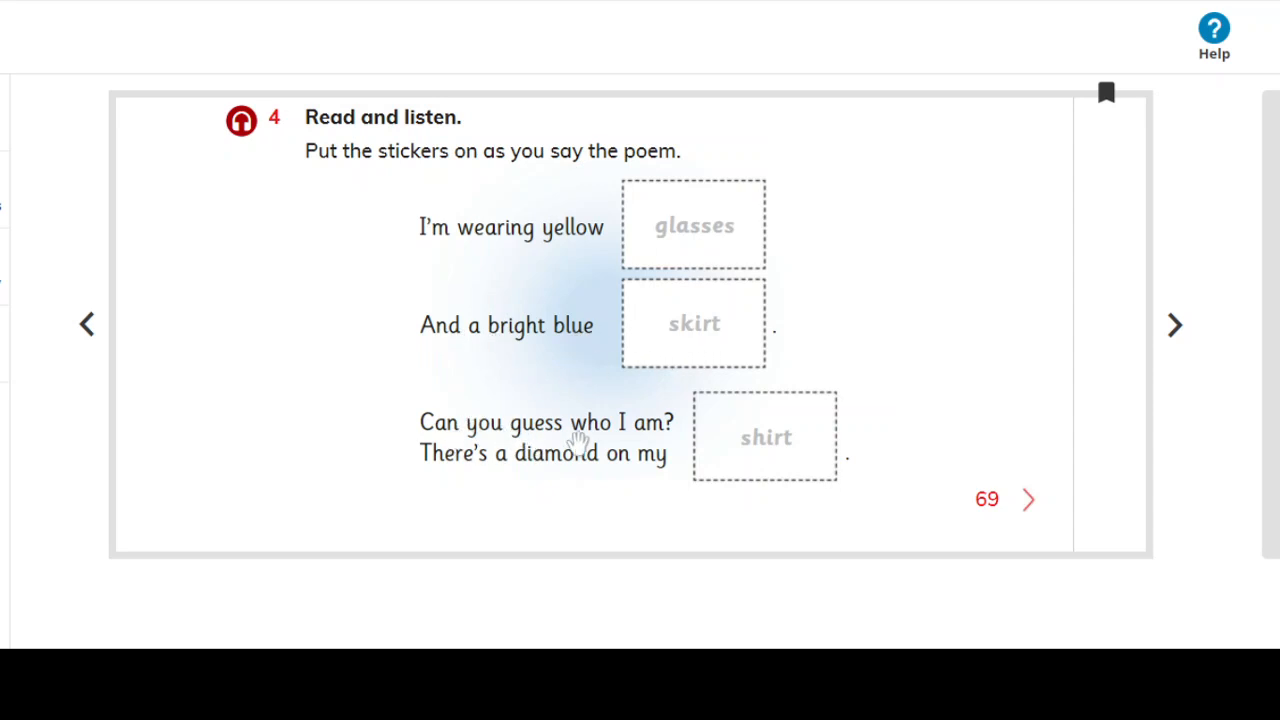
mouse_move(450, 460)
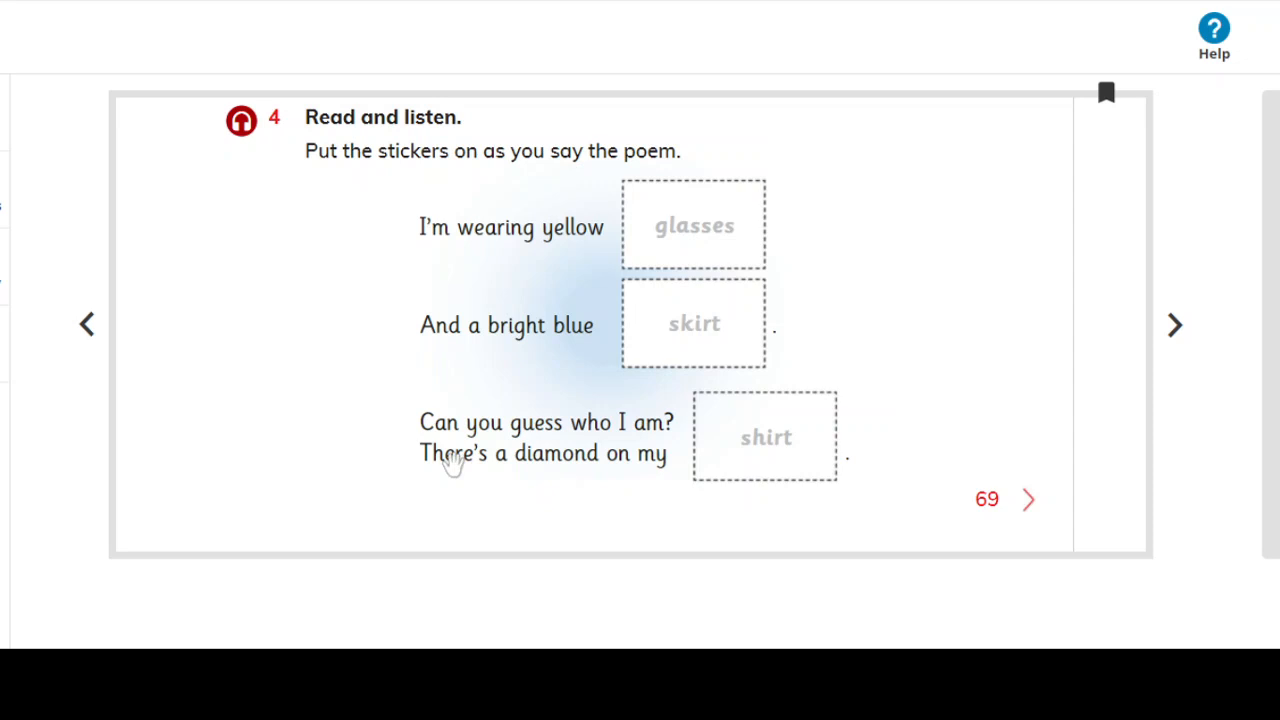
mouse_move(344, 264)
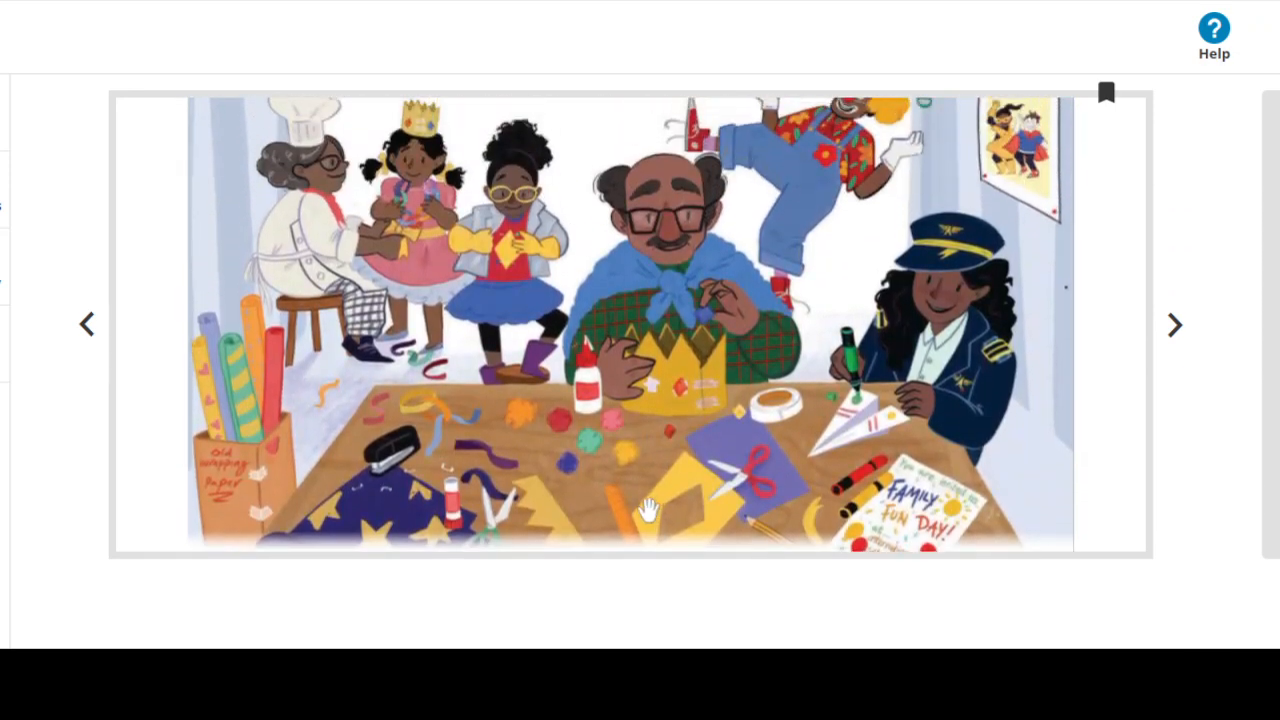
mouse_move(808, 338)
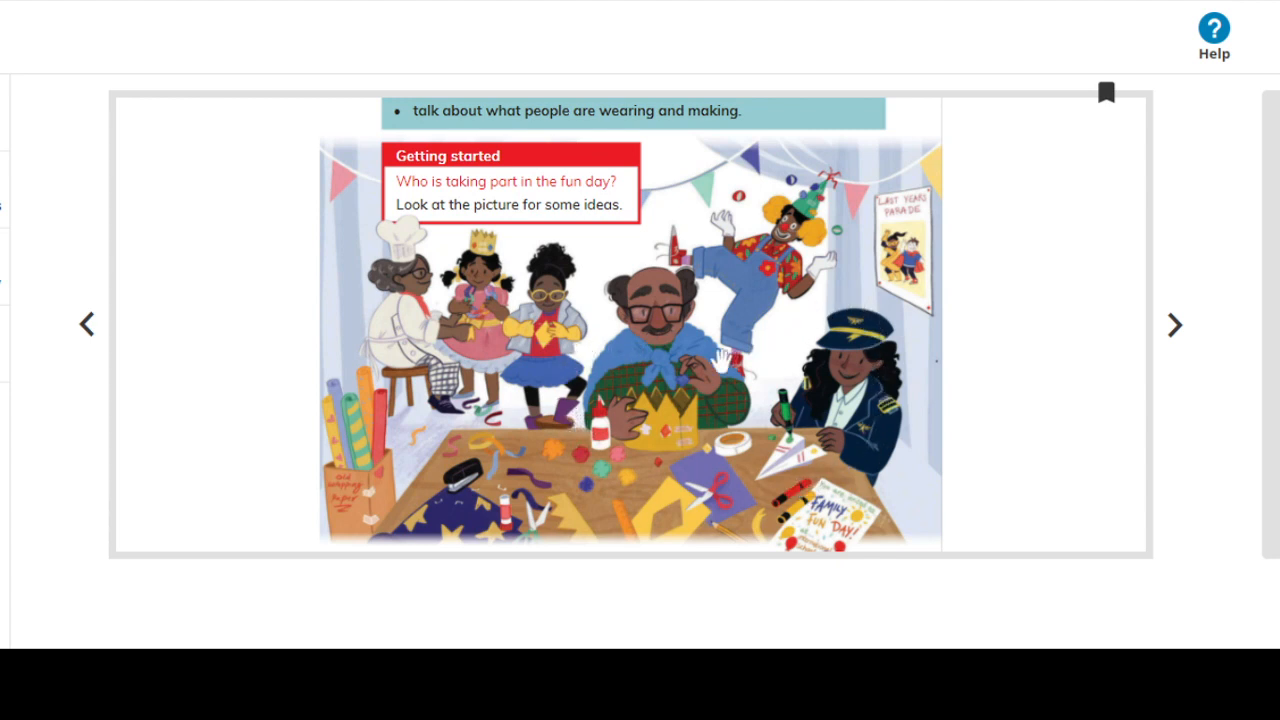
mouse_move(364, 336)
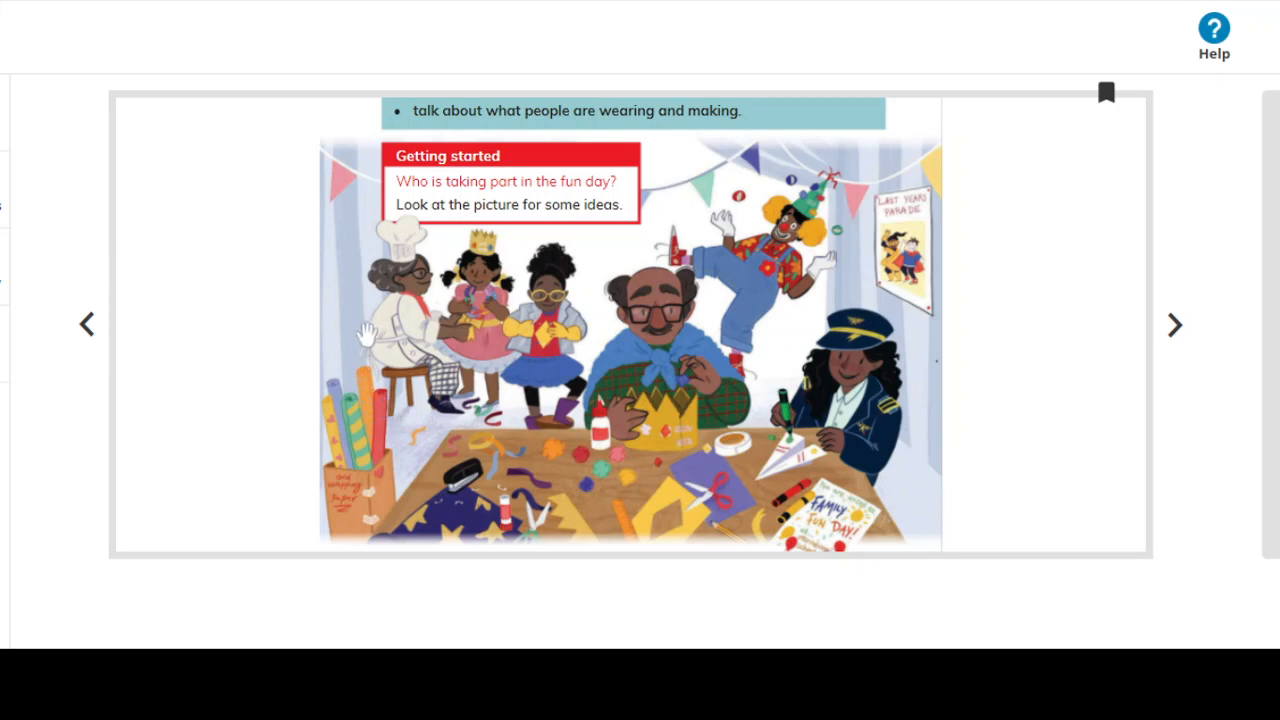
mouse_move(808, 424)
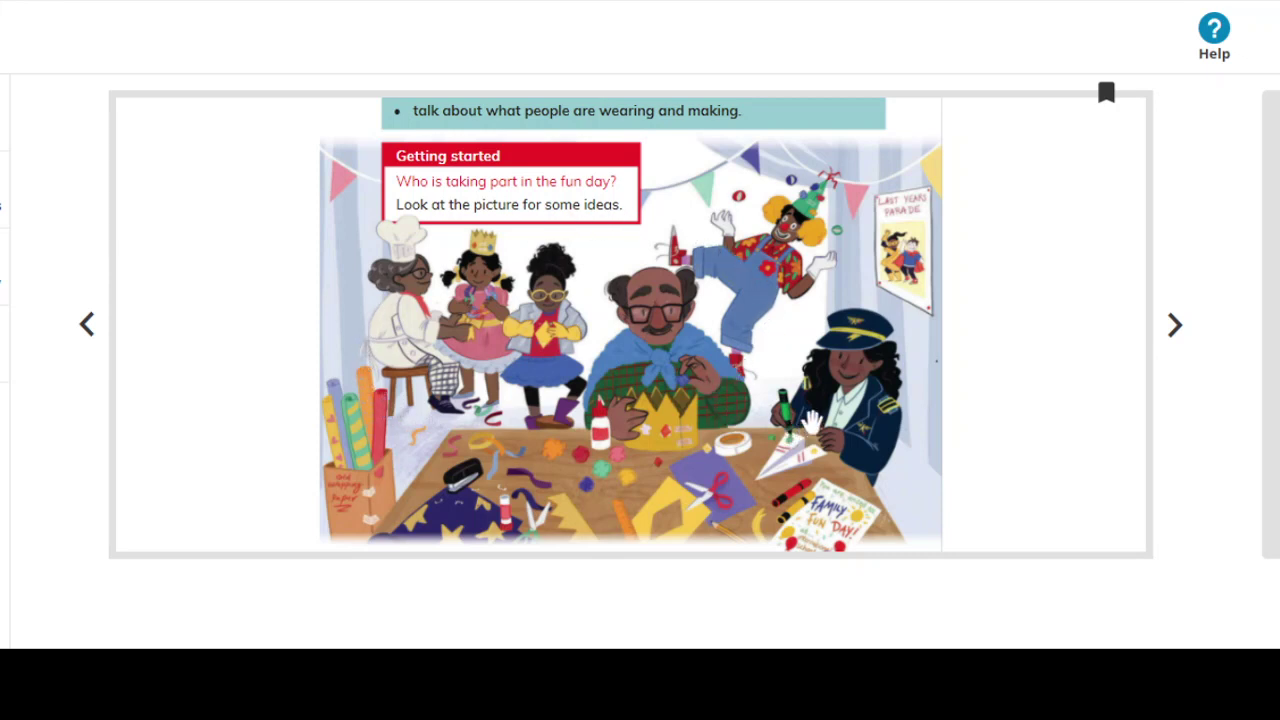
mouse_move(524, 296)
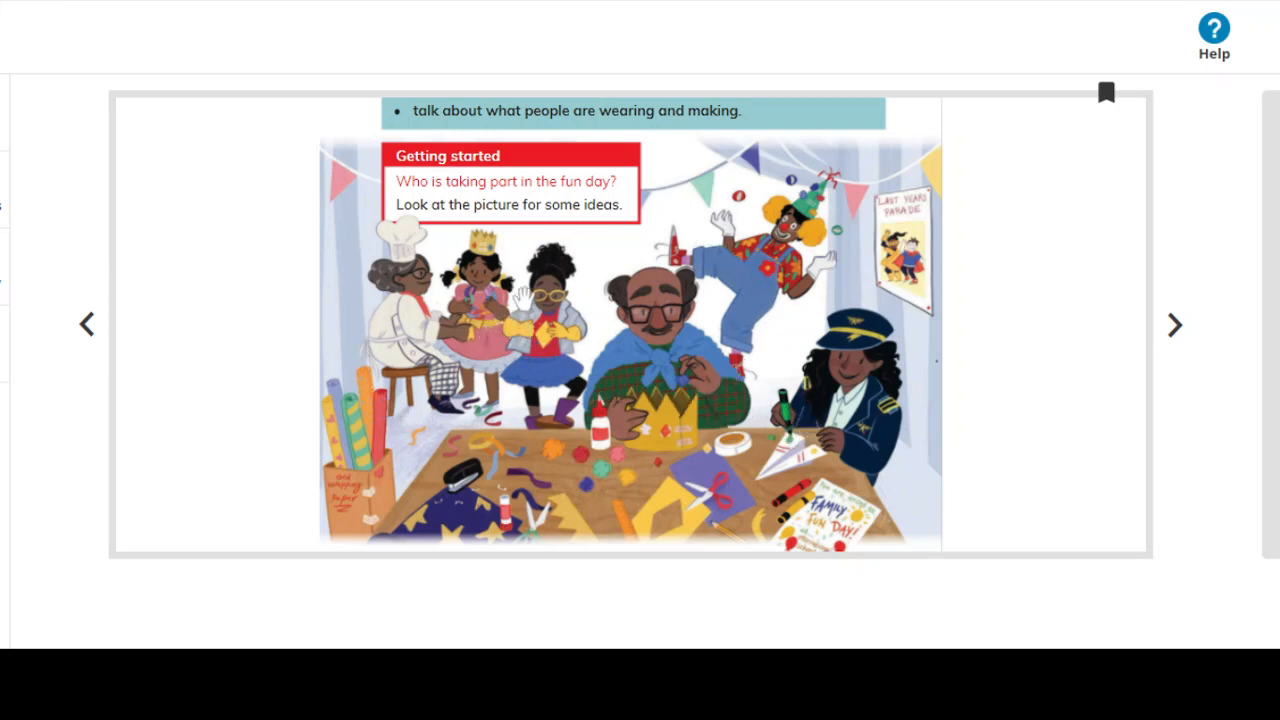
mouse_move(568, 384)
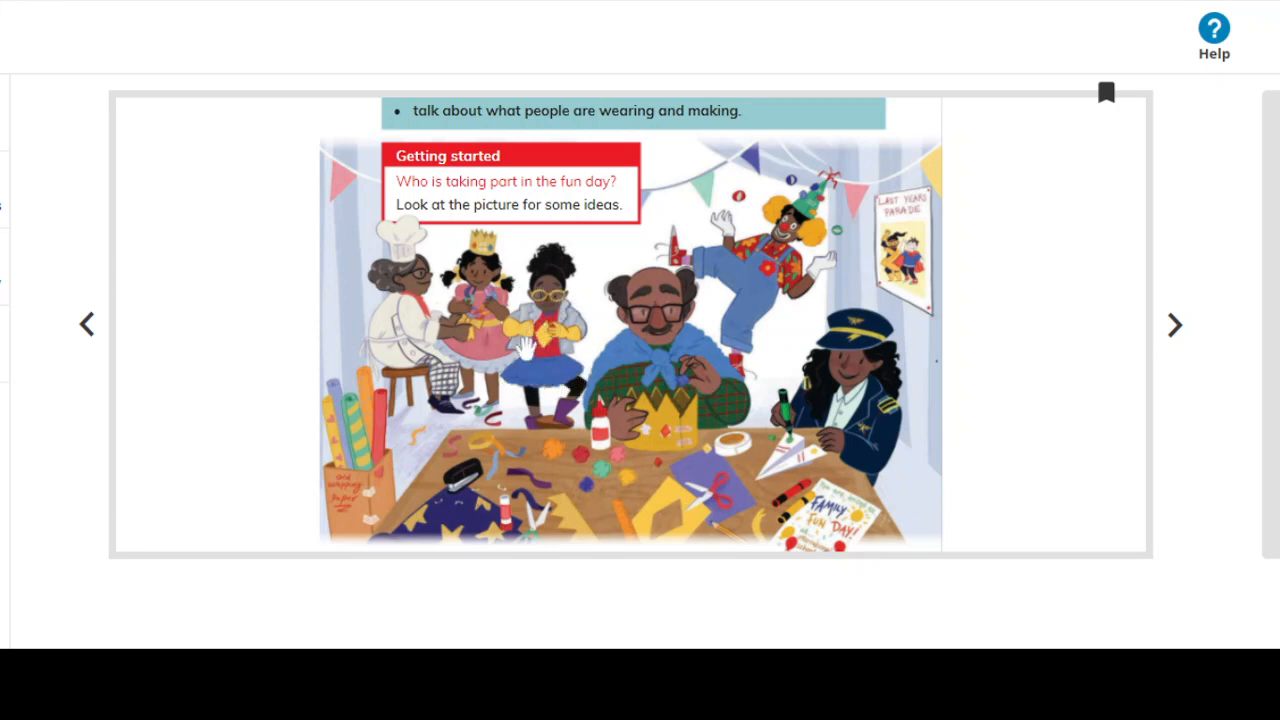
mouse_move(548, 362)
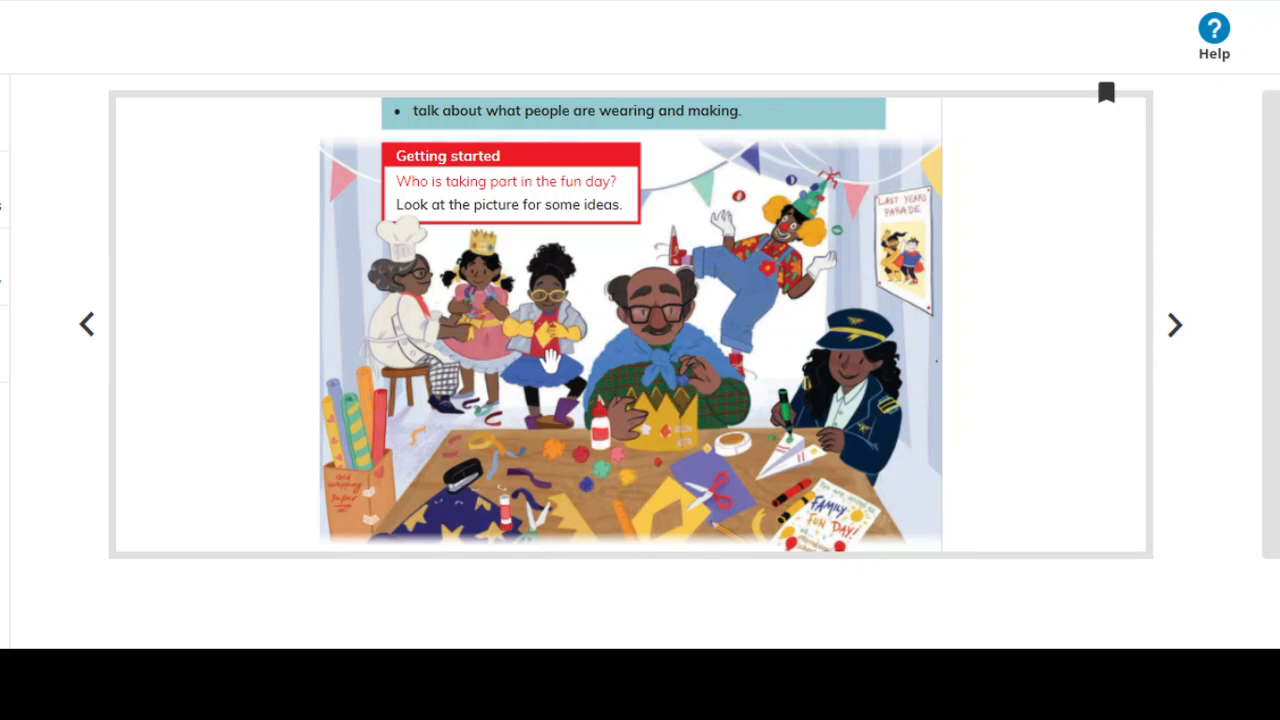
mouse_move(470, 304)
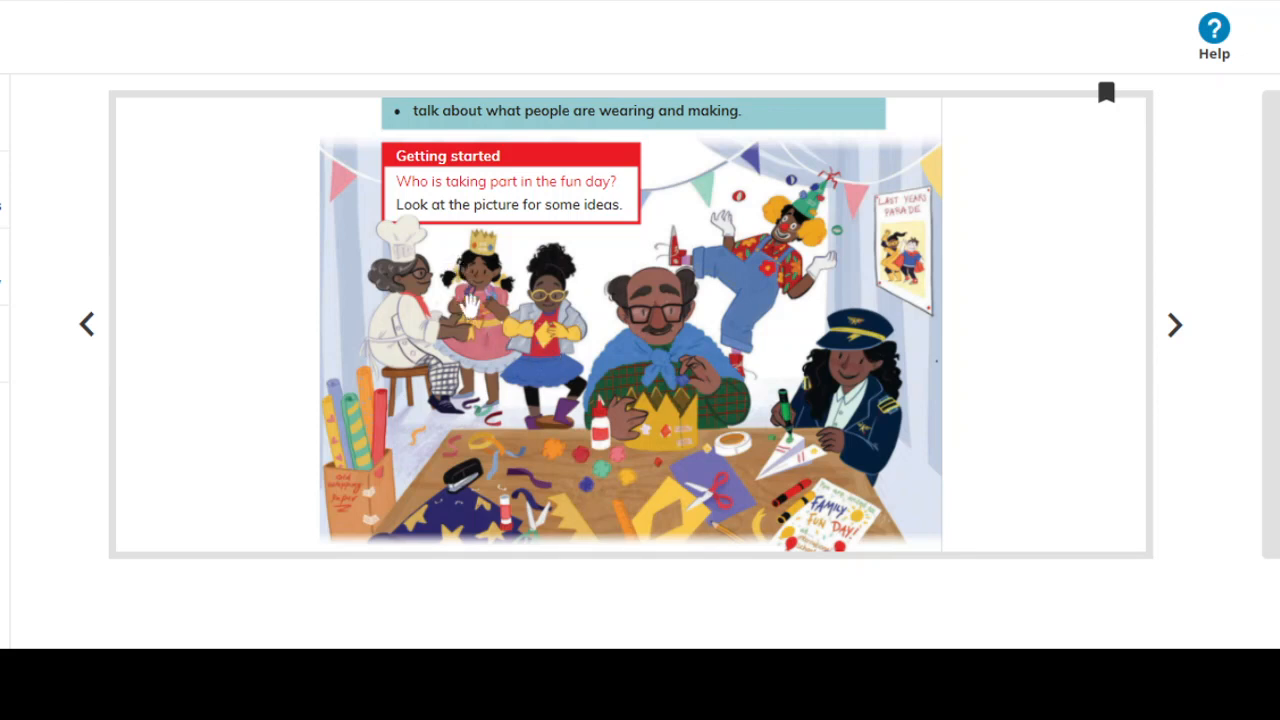
mouse_move(536, 376)
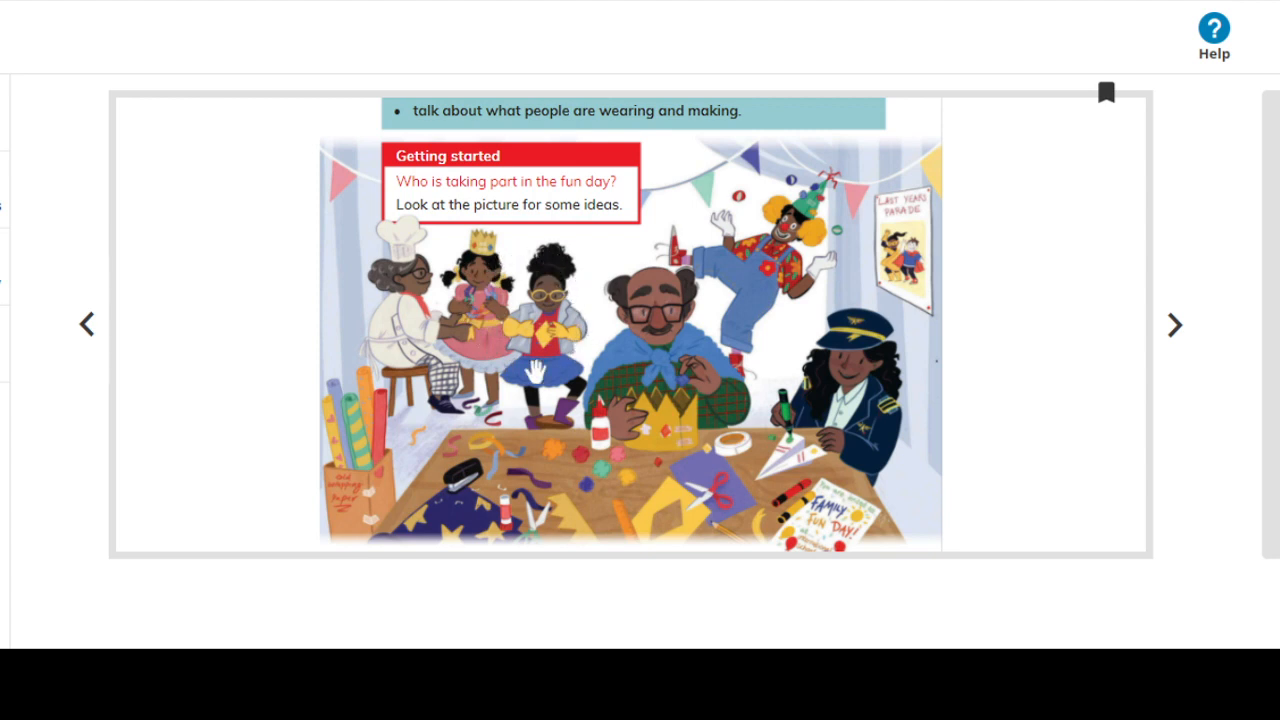
Scroll page 68 down until activity 1 'We're going to a fun day!' shows under the picture.
scroll("down", 3)
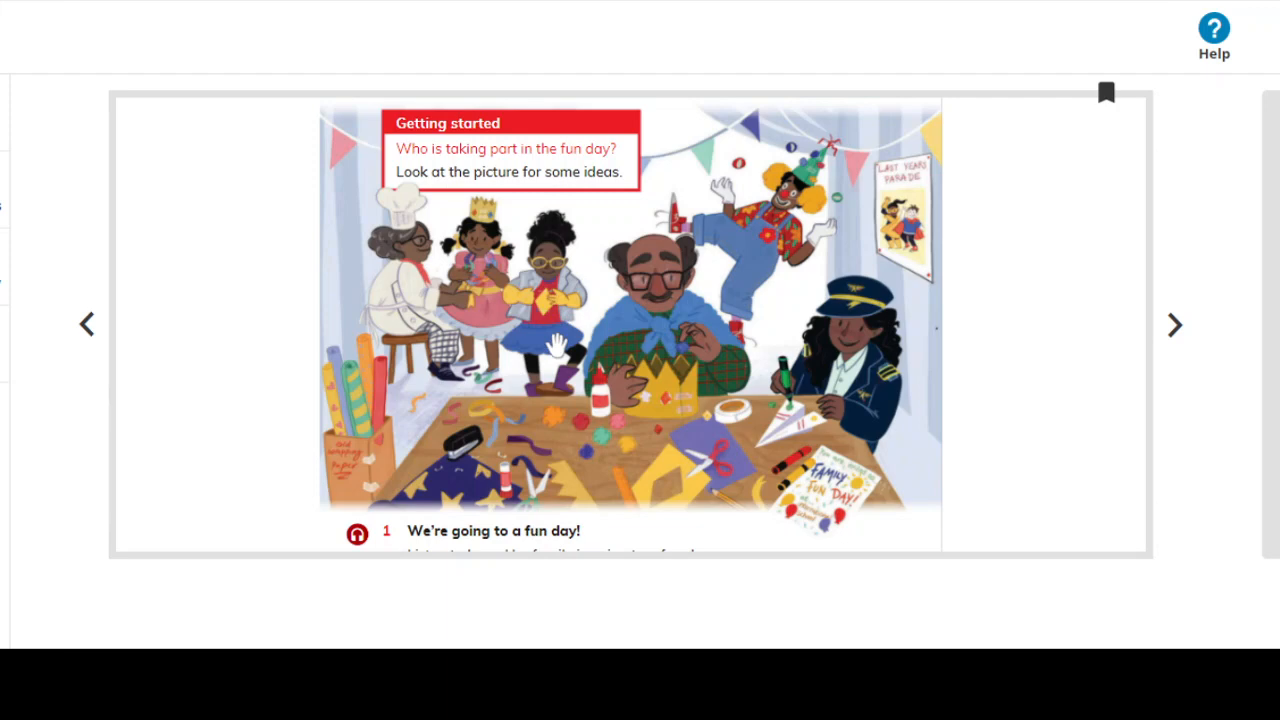
mouse_move(512, 250)
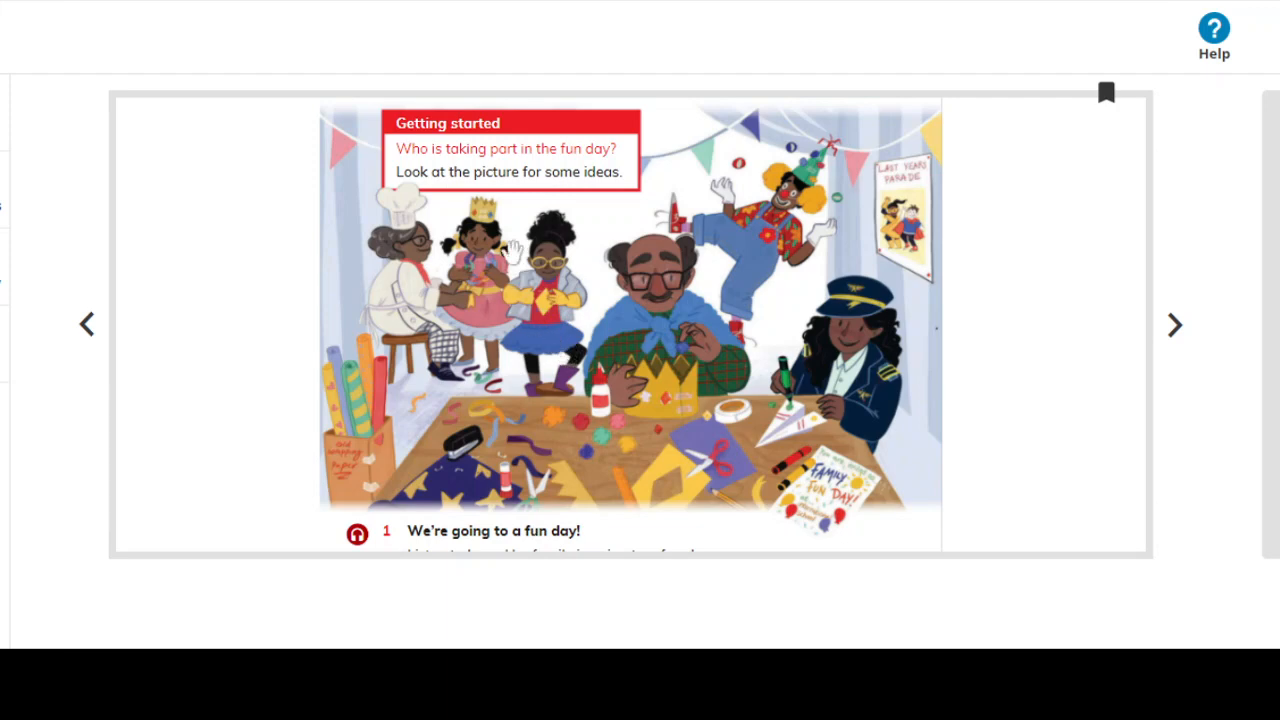
mouse_move(1170, 340)
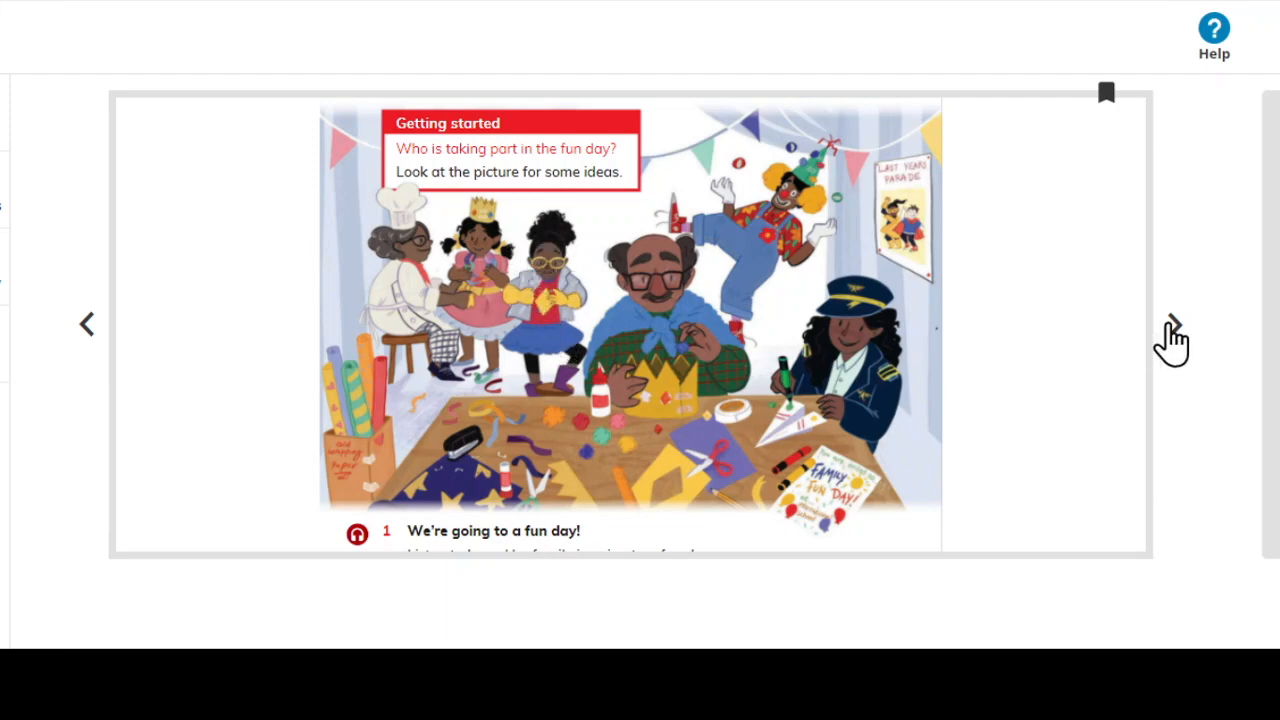
Move to page 69 and scroll up and down through its poem and sticker activities.
left_click(1172, 340)
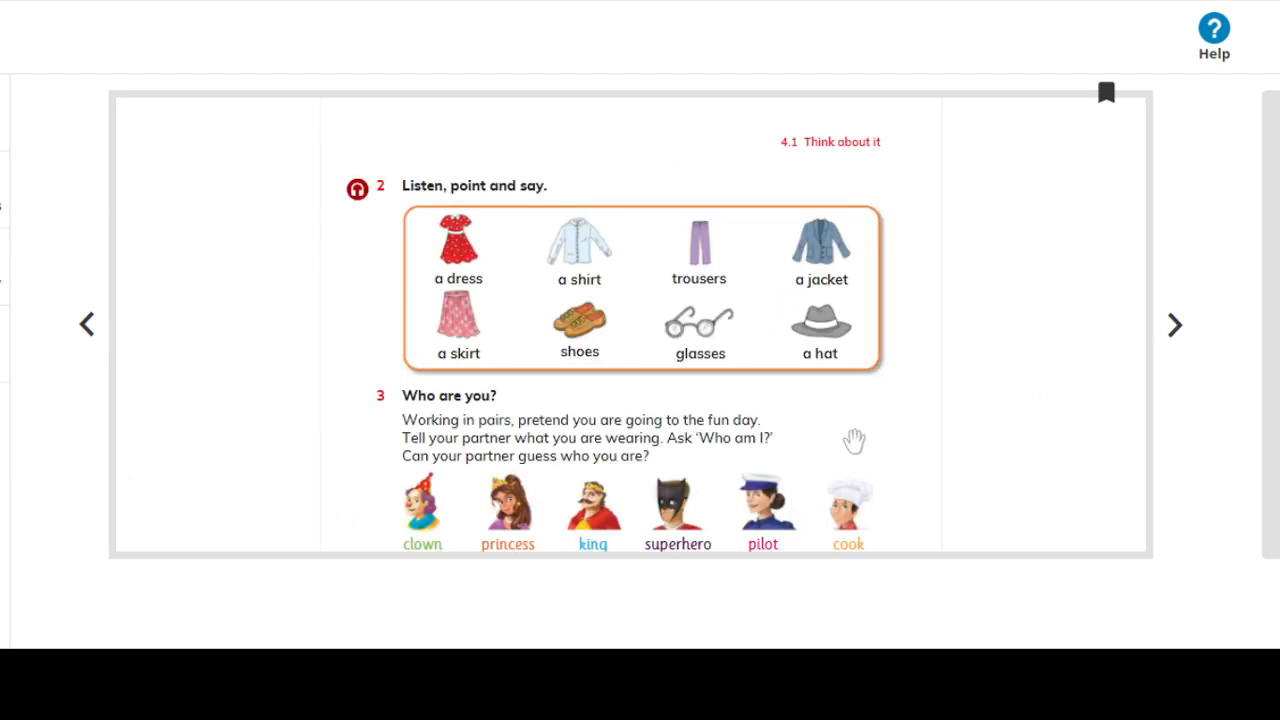
scroll("down", 3)
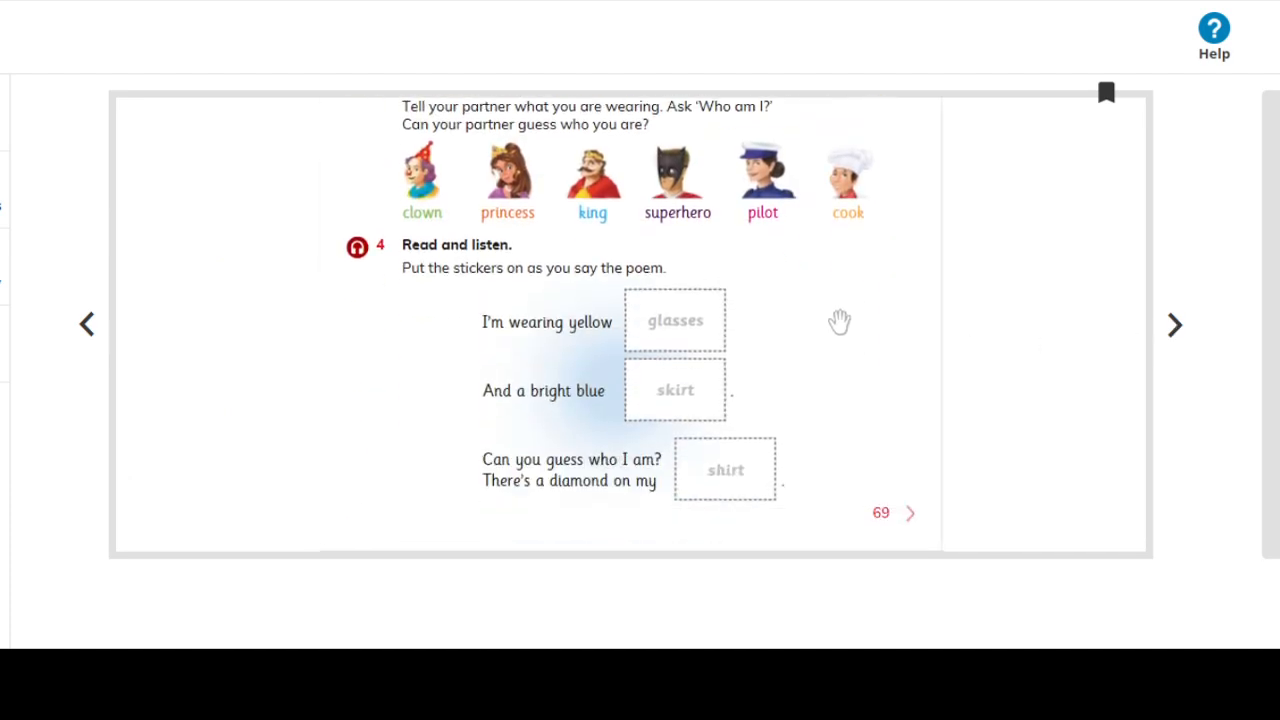
mouse_move(896, 432)
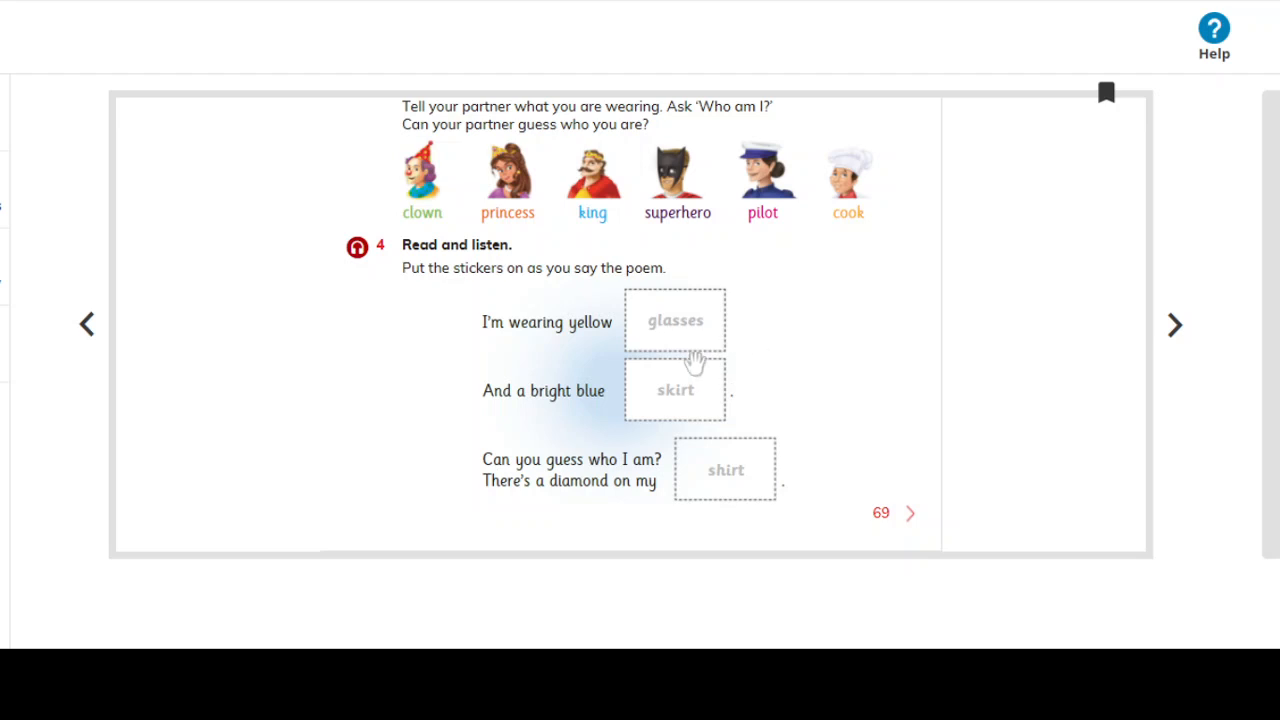
mouse_move(608, 380)
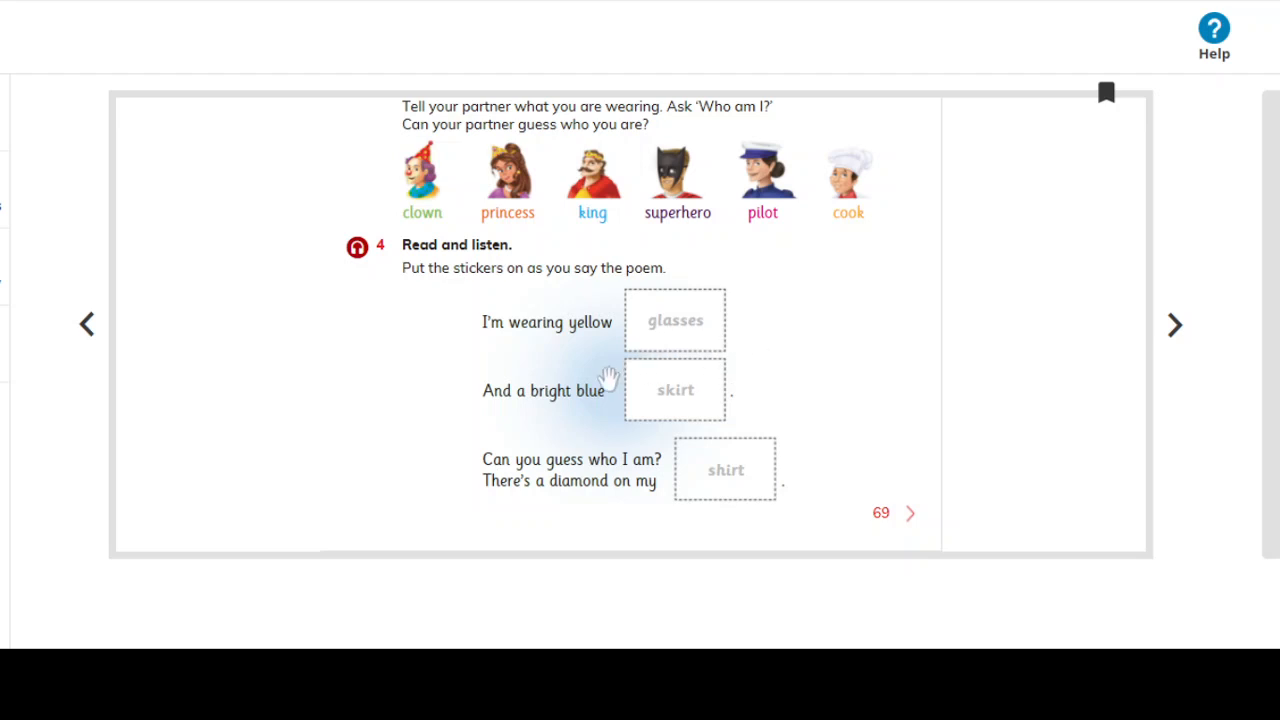
mouse_move(572, 354)
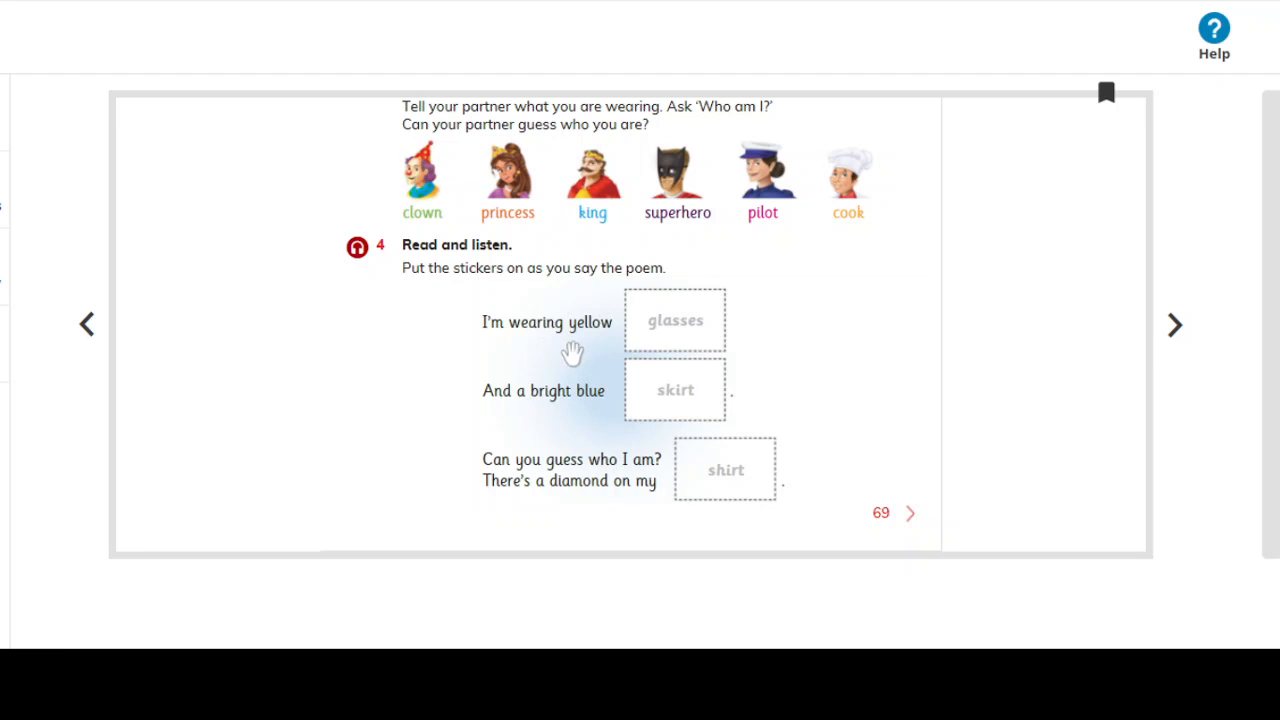
mouse_move(700, 344)
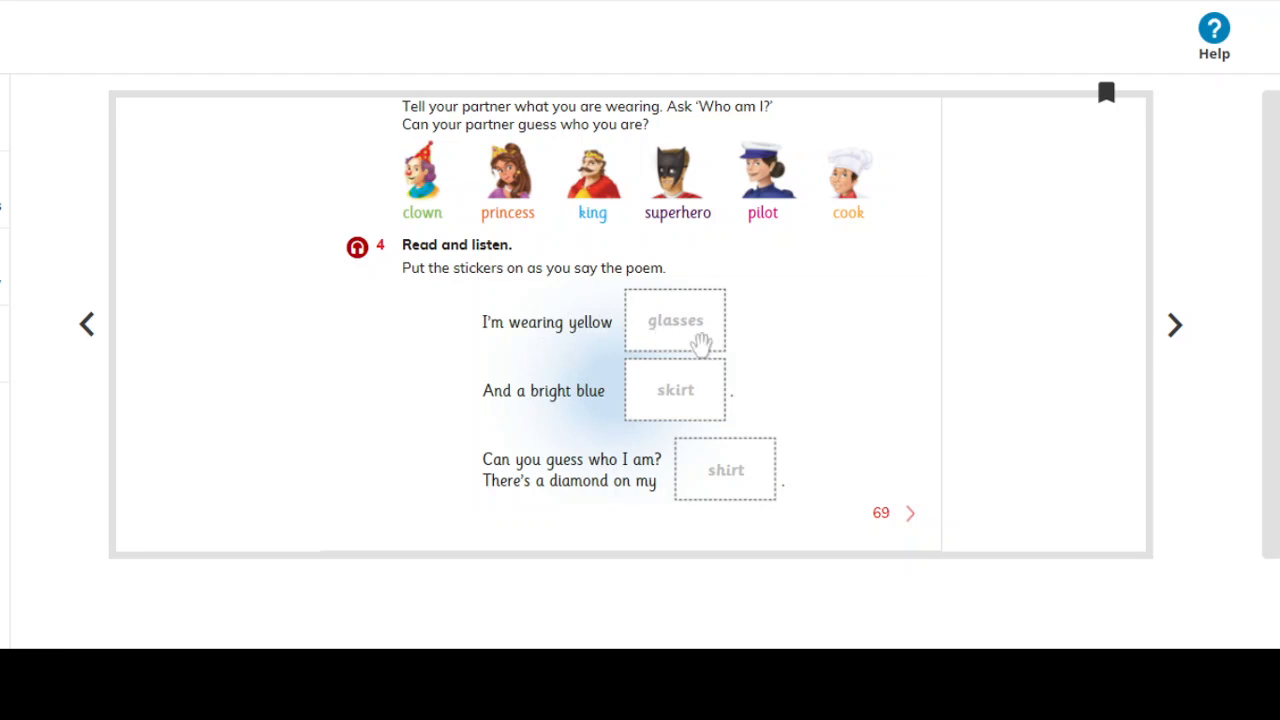
mouse_move(782, 268)
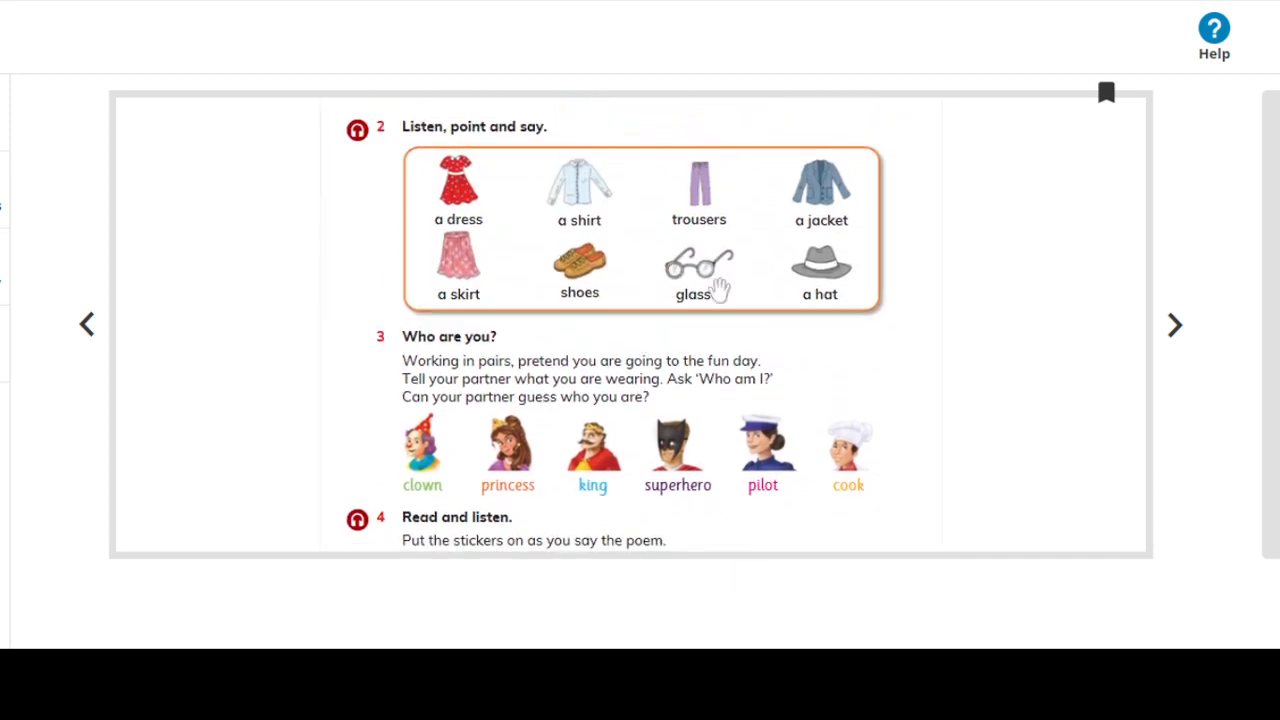
mouse_move(776, 516)
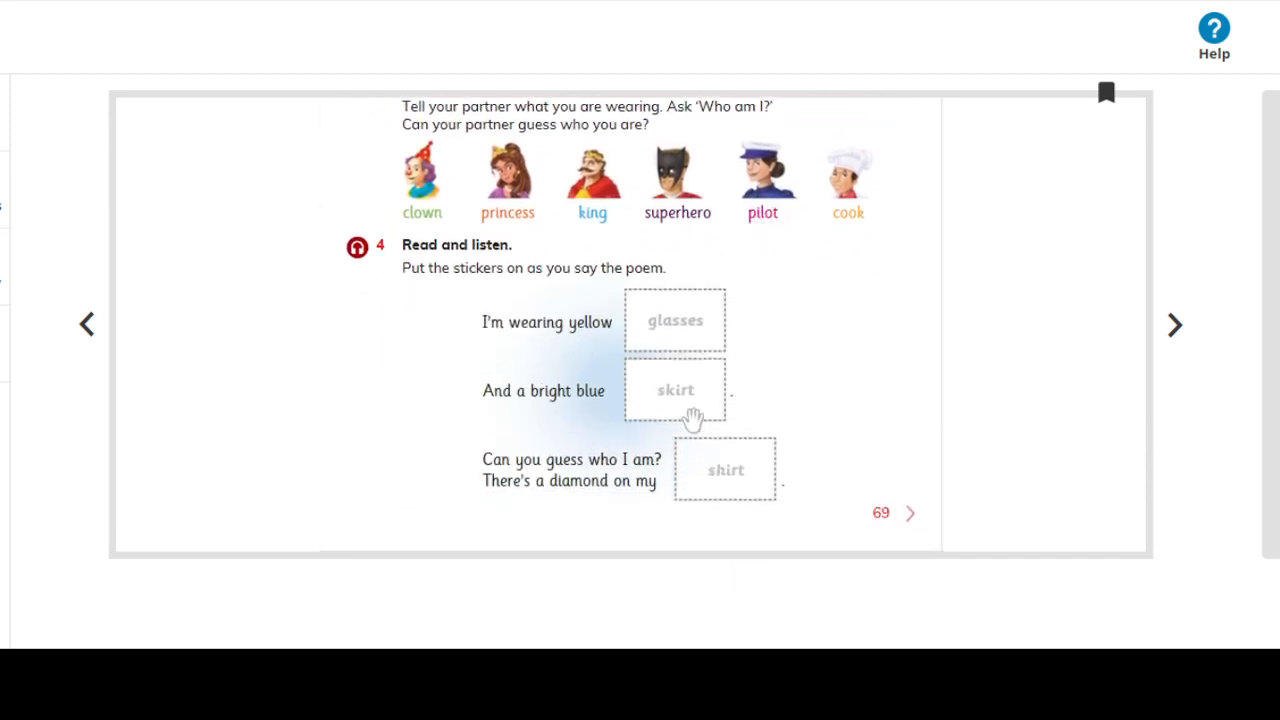
scroll("up", 3)
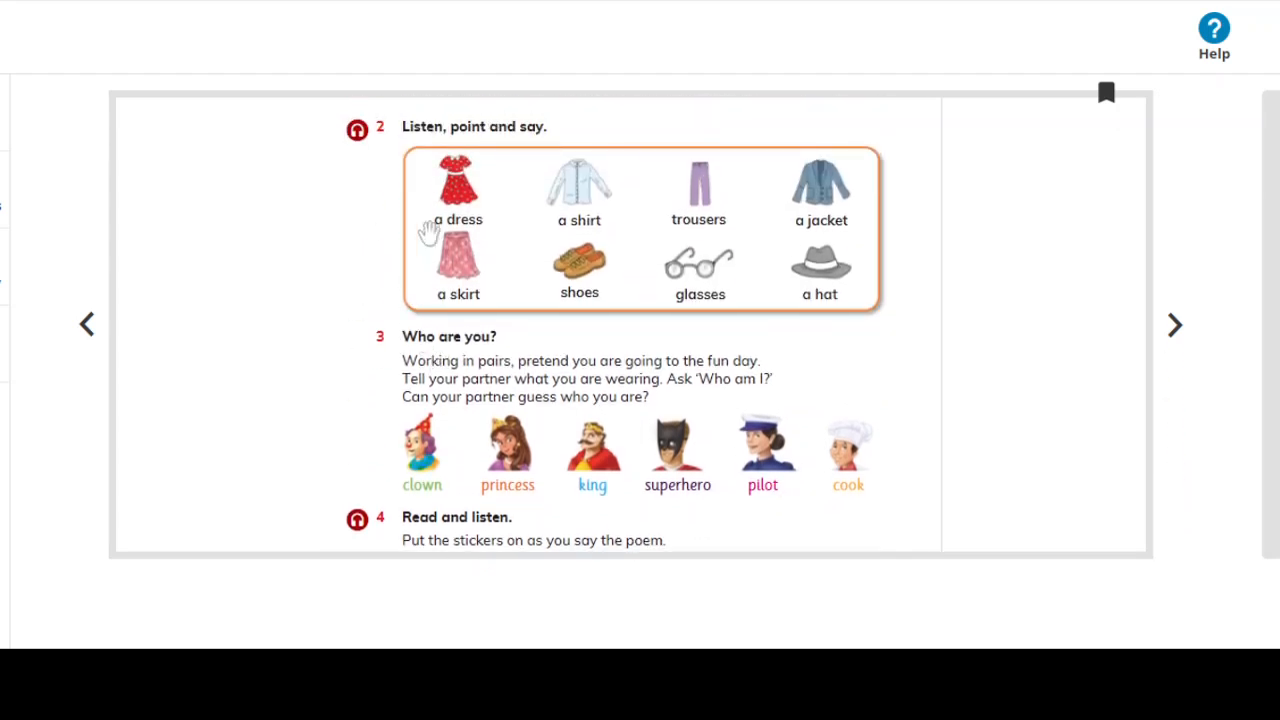
mouse_move(580, 408)
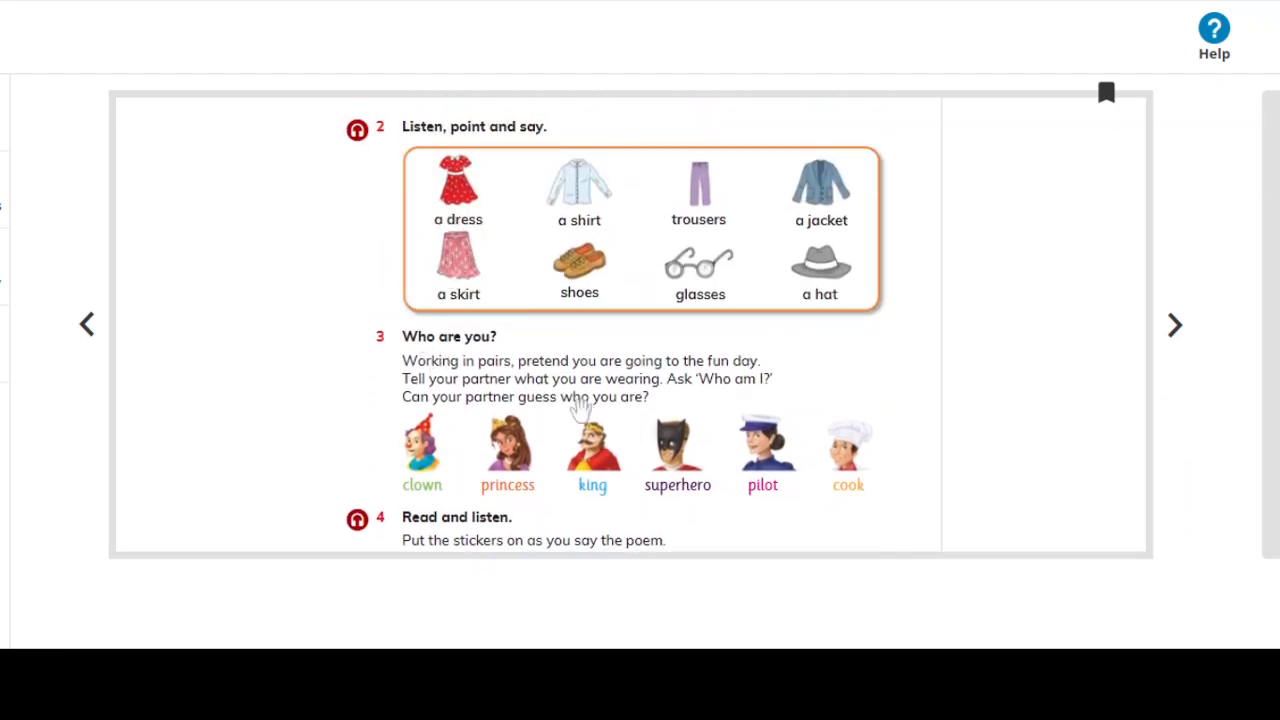
scroll("down", 3)
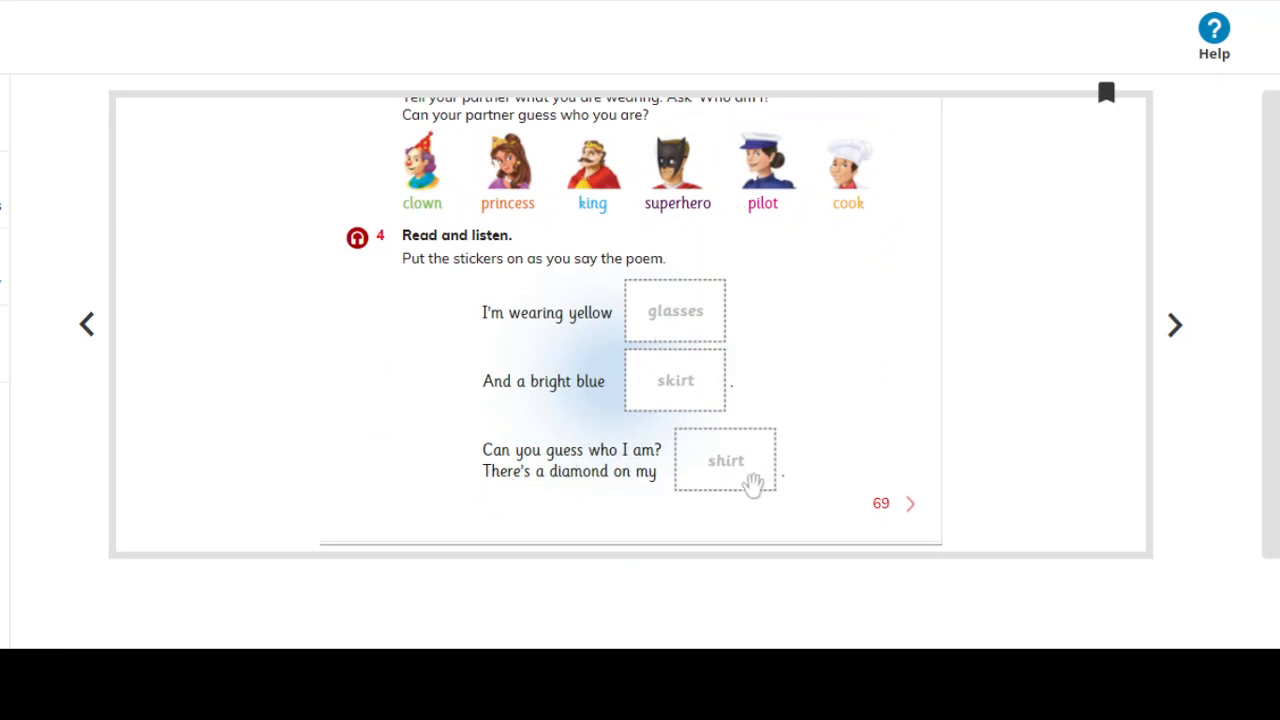
scroll("up", 3)
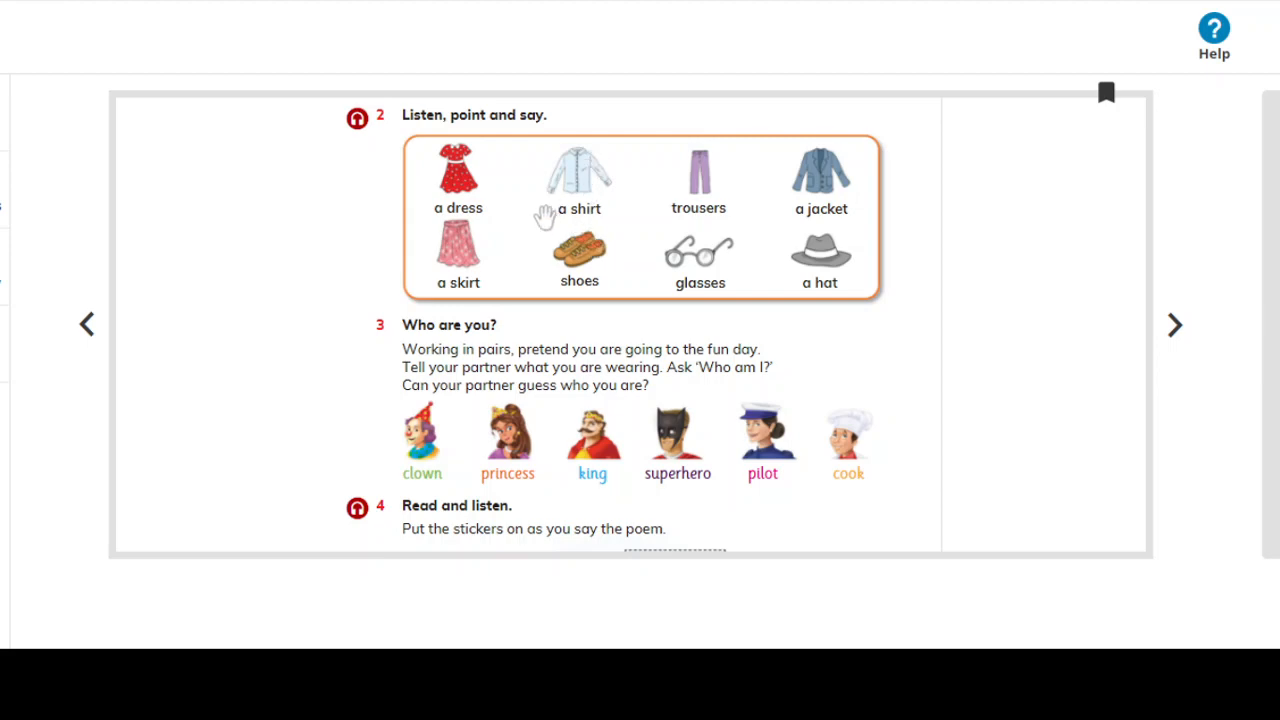
Return to page 68 with 'What are they wearing?' and the fun day picture.
left_click(88, 324)
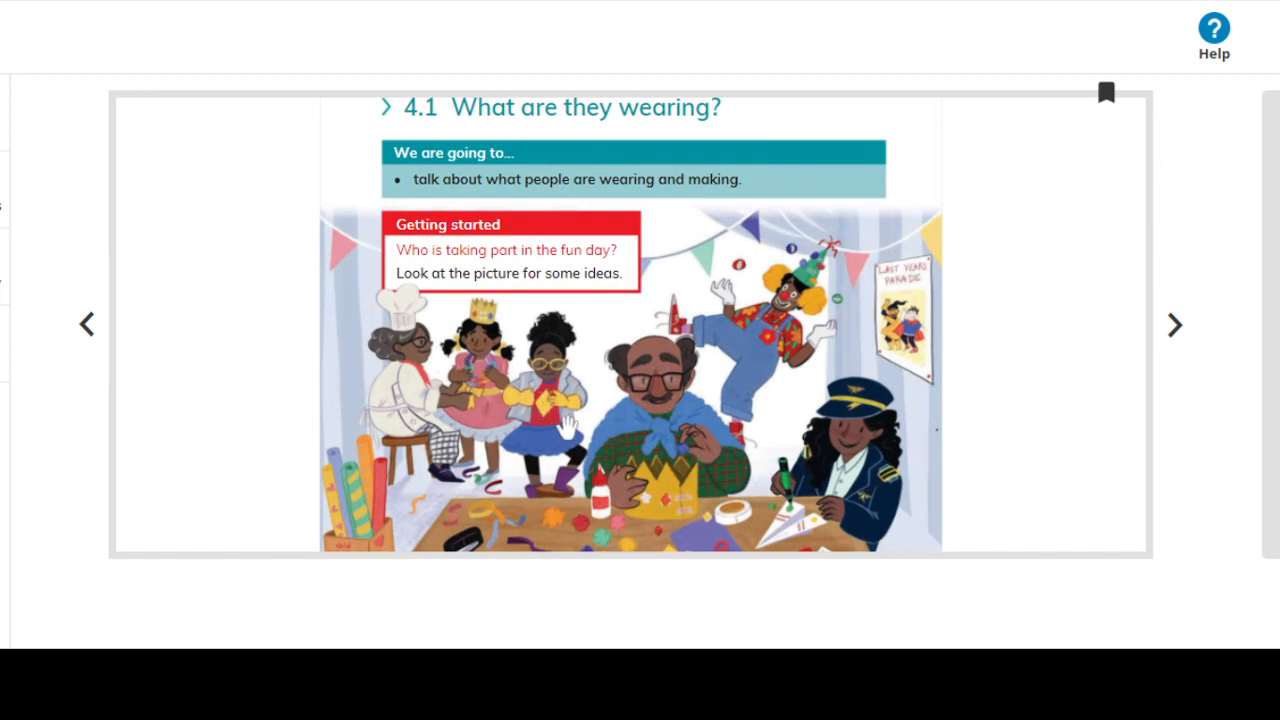
Scroll past page 68 and land on page 69 at activity 4 'Read and listen' with its three sticker boxes.
scroll("down", 3)
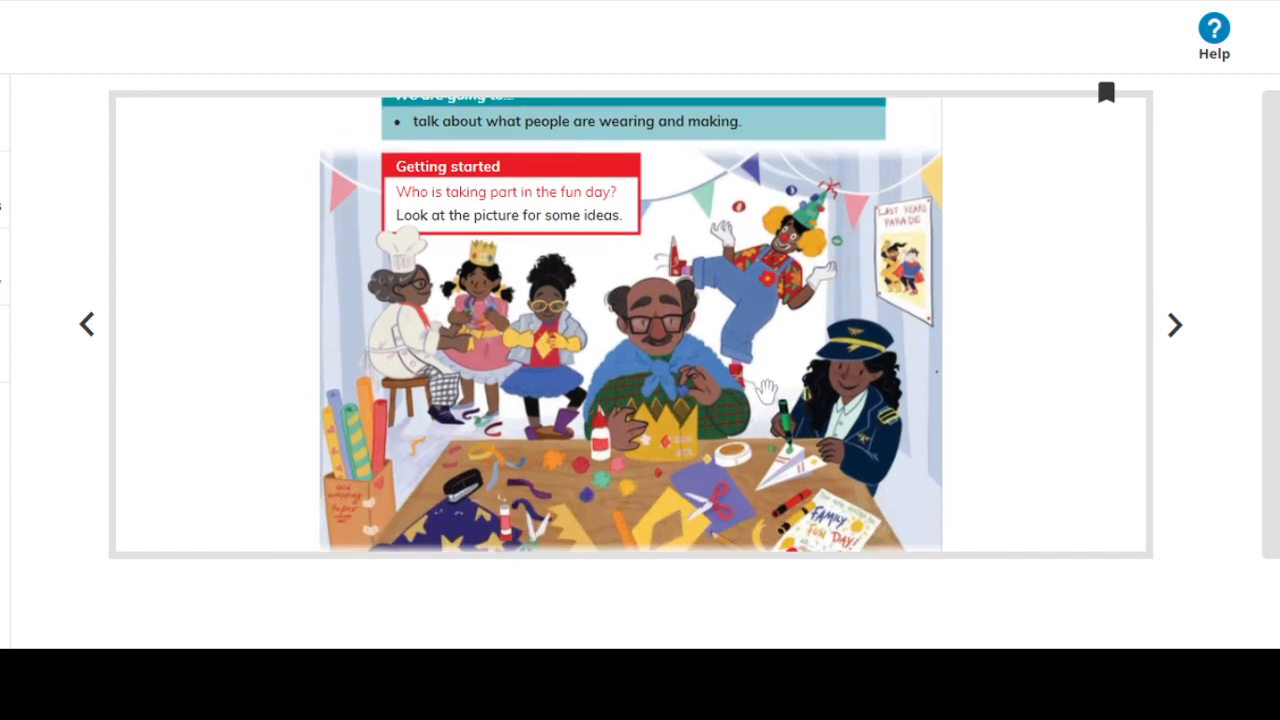
scroll("down", 3)
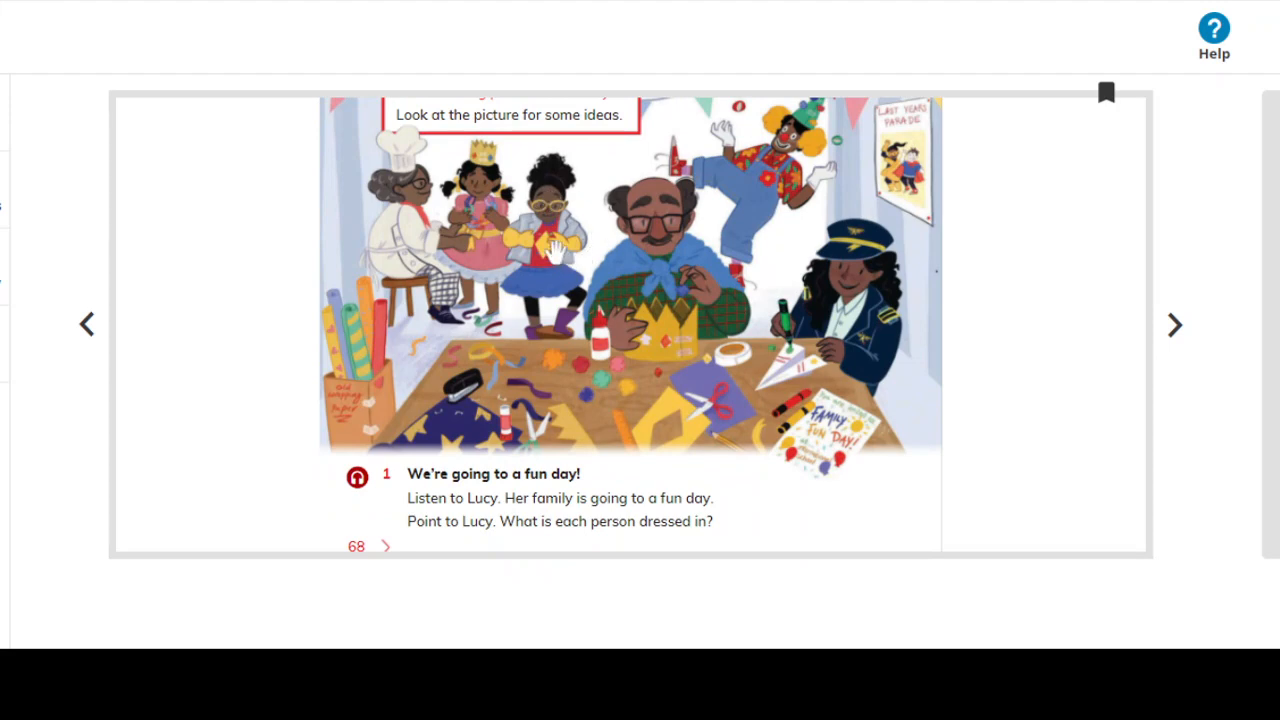
mouse_move(1172, 340)
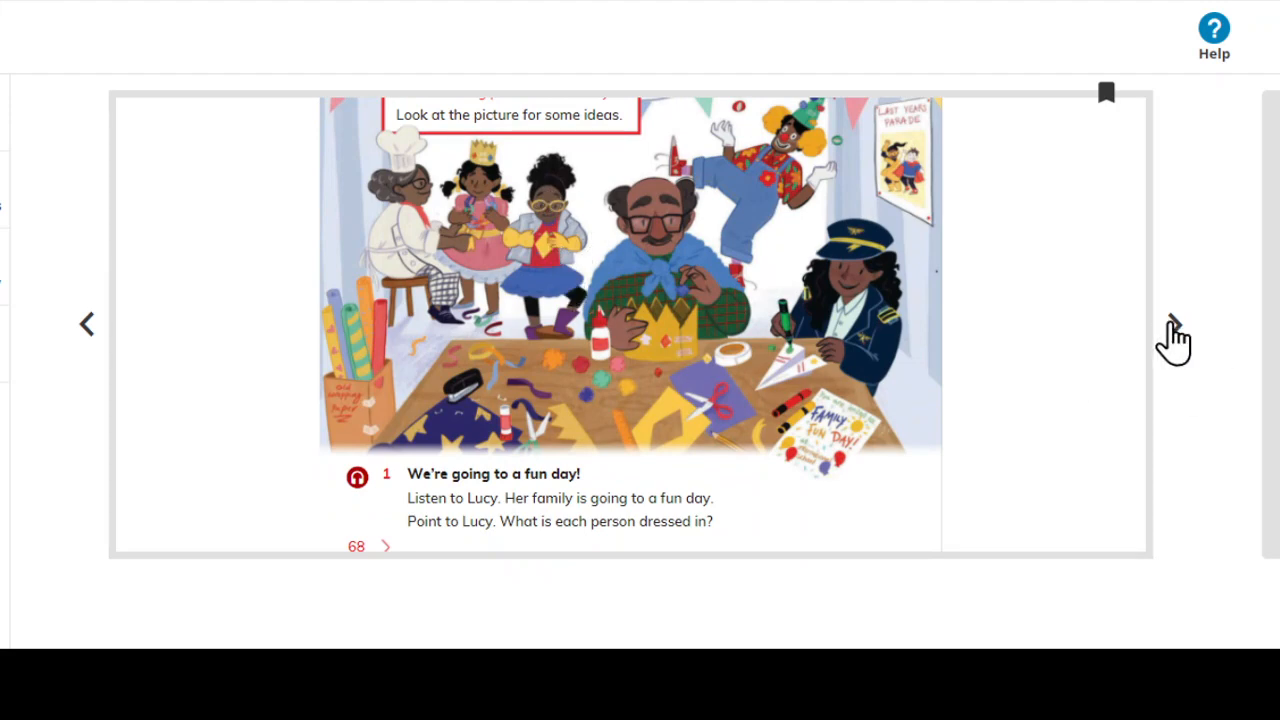
left_click(1176, 324)
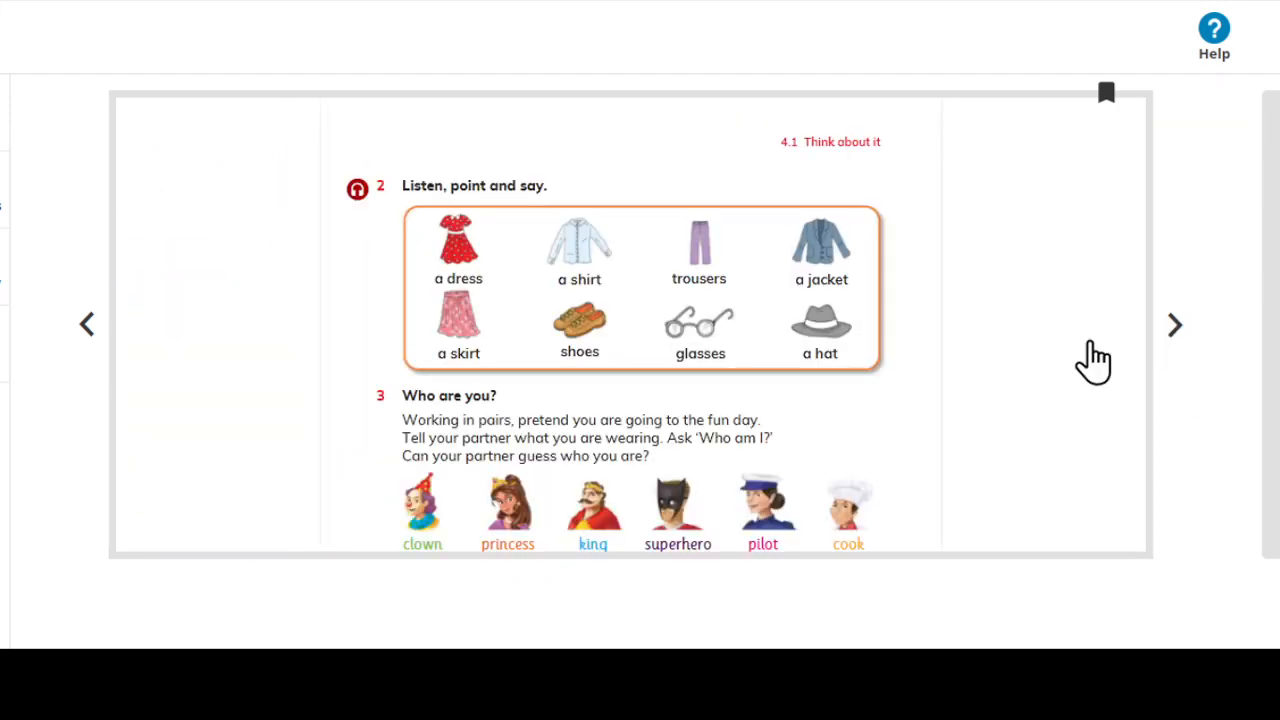
scroll("down", 3)
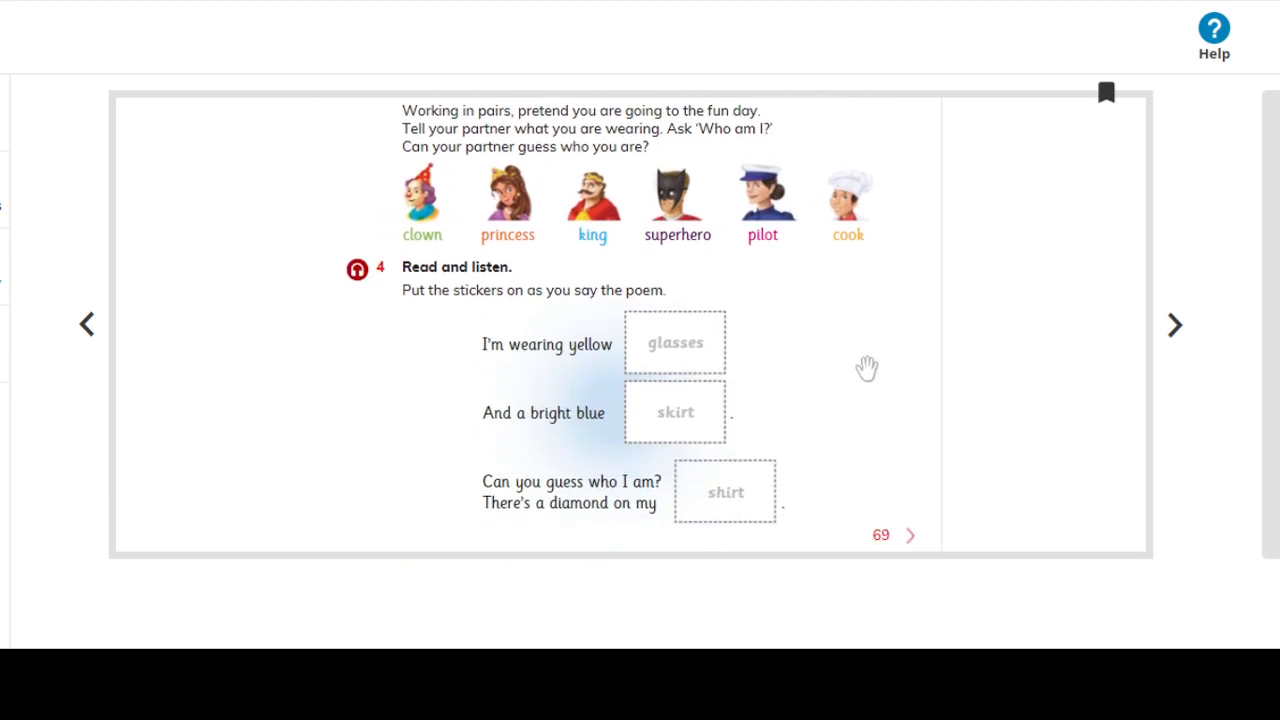
mouse_move(684, 356)
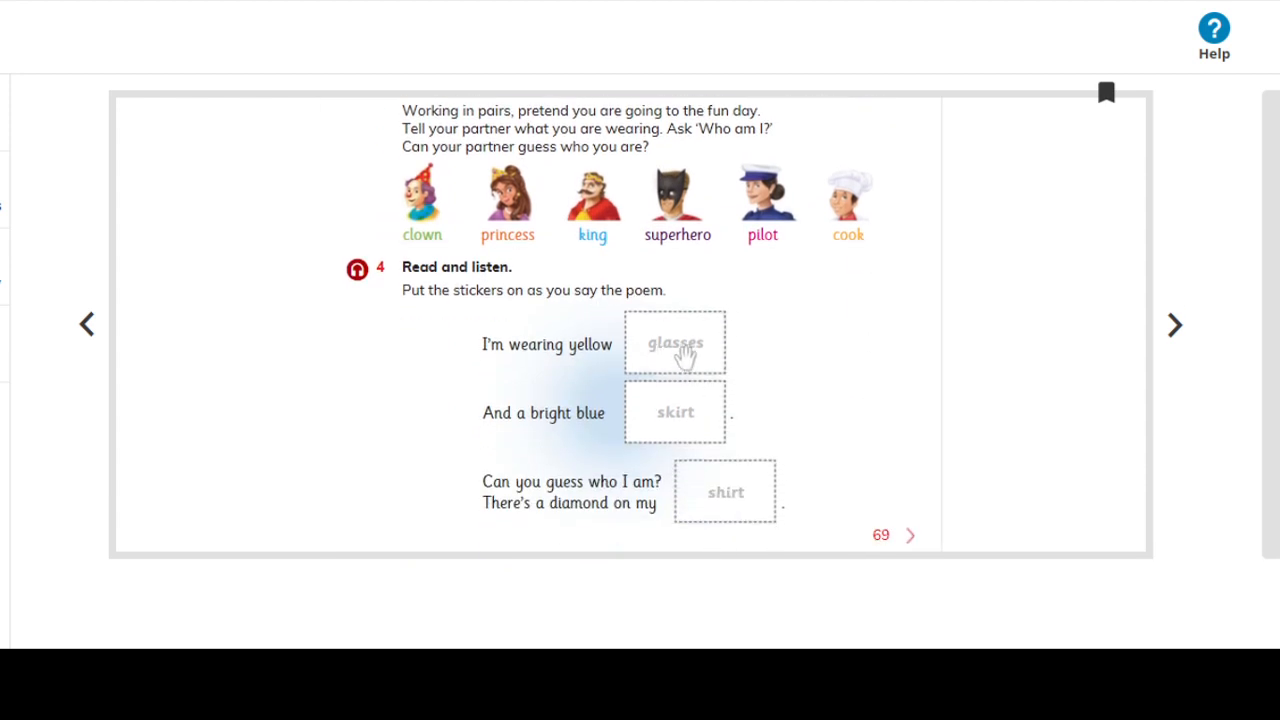
mouse_move(740, 536)
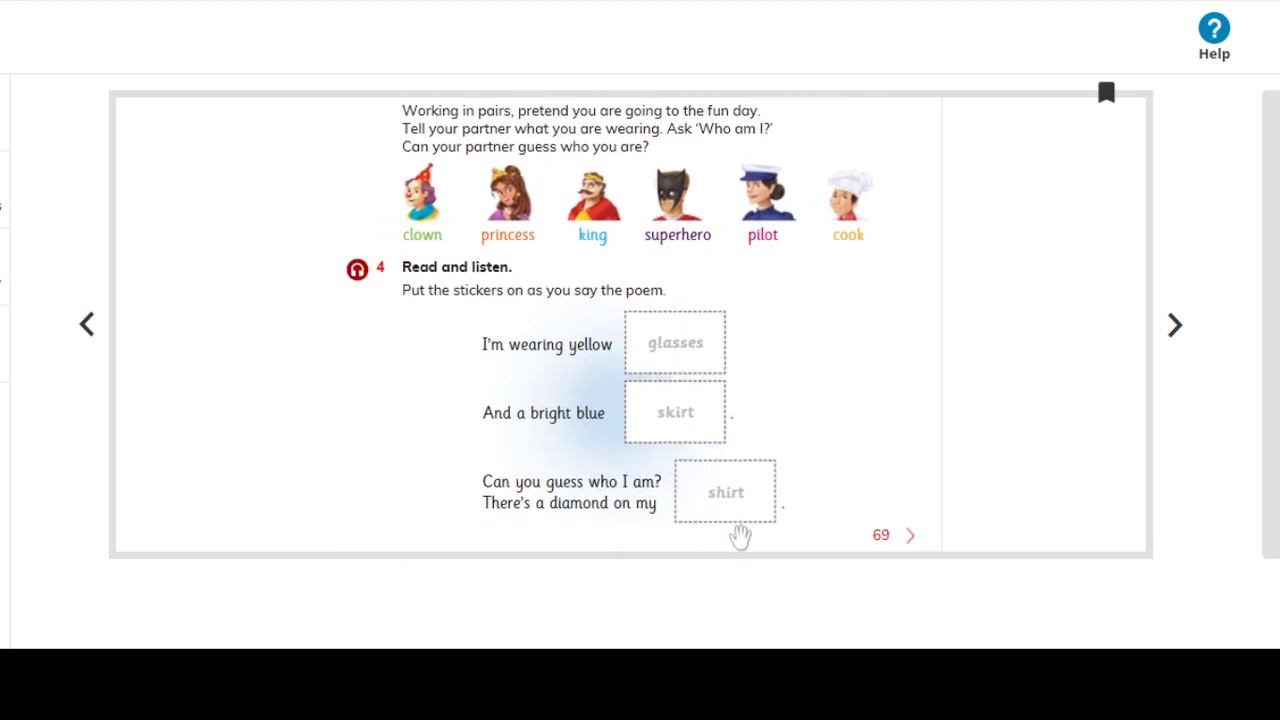